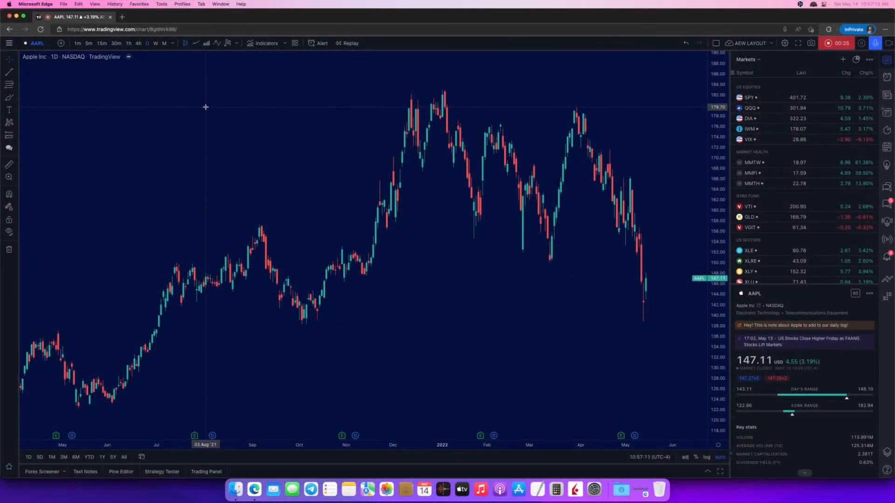
{"action": "mouse_move", "coordinate": [225, 128]}
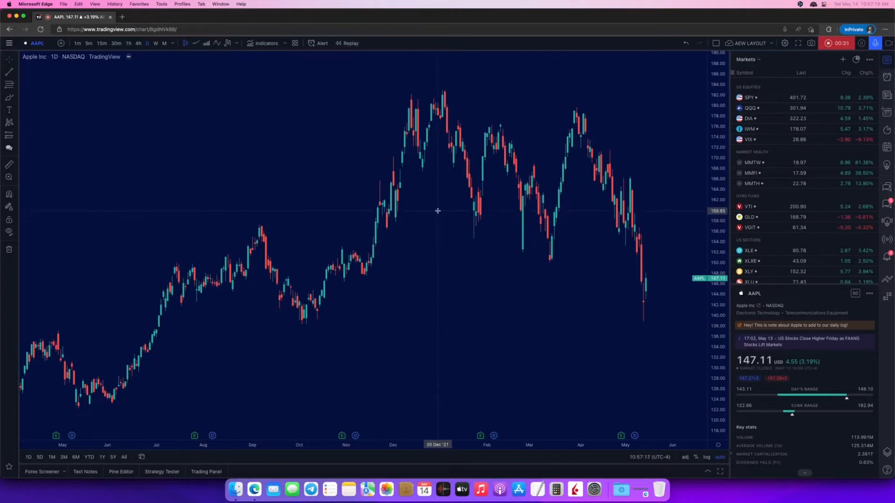
{"action": "mouse_move", "coordinate": [430, 251]}
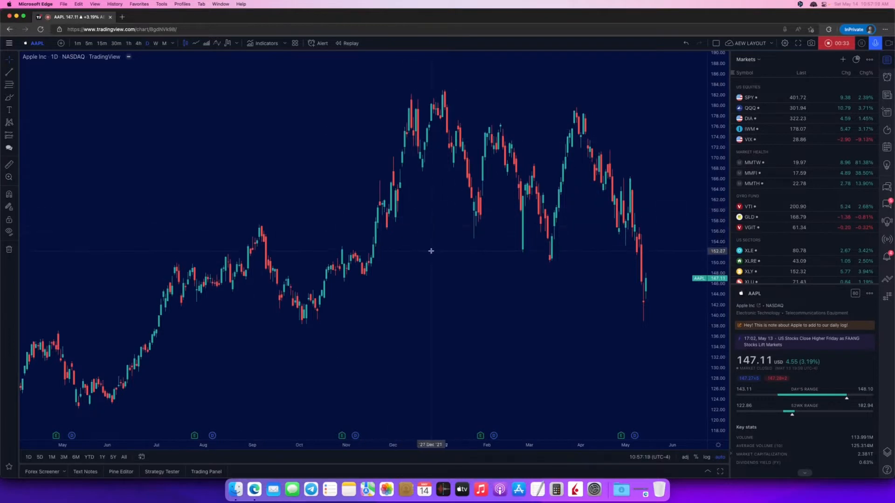
Start a symbol search for BTCU and dismiss it without switching away from AAPL
{"action": "scroll", "scroll_direction": "down", "scroll_amount": 3}
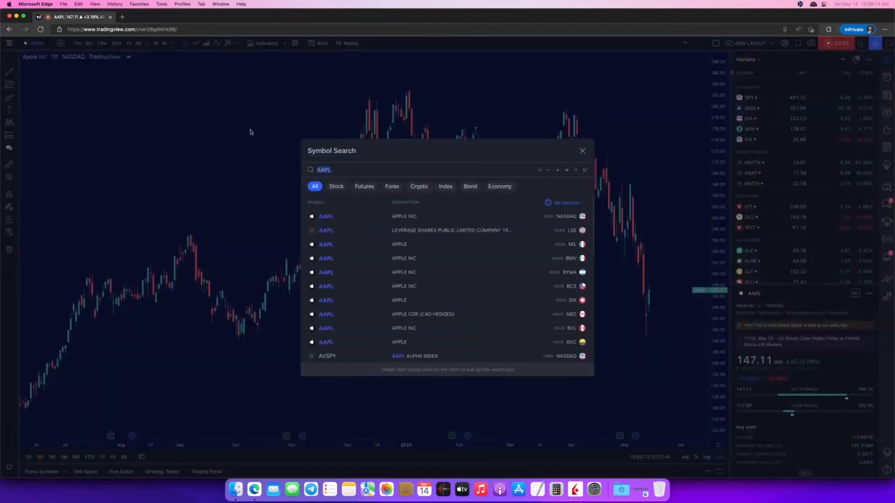
{"action": "type", "text": "BTCUSD"}
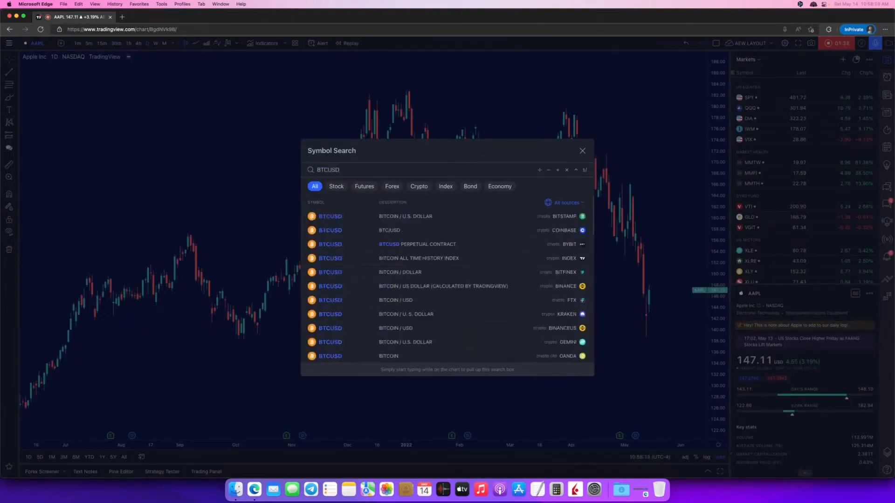
{"action": "left_click", "coordinate": [581, 150]}
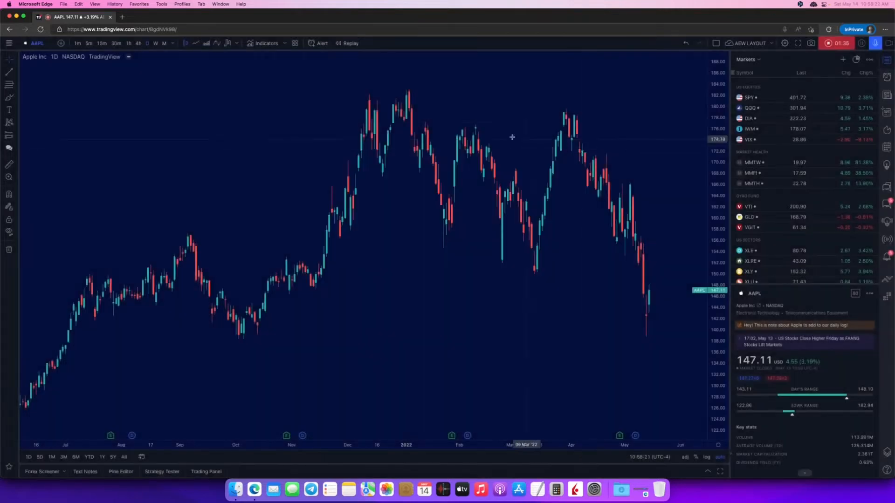
{"action": "mouse_move", "coordinate": [537, 102]}
{"action": "type", "text": "PYPL"}
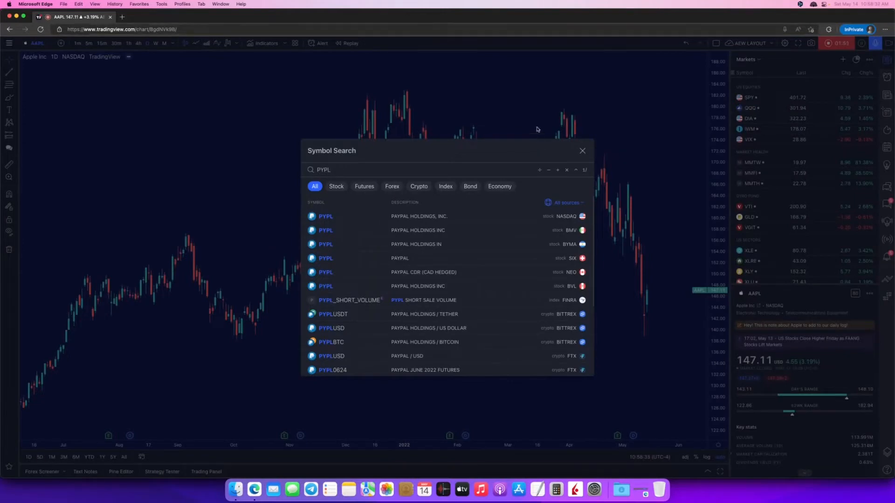
{"action": "left_click", "coordinate": [326, 215]}
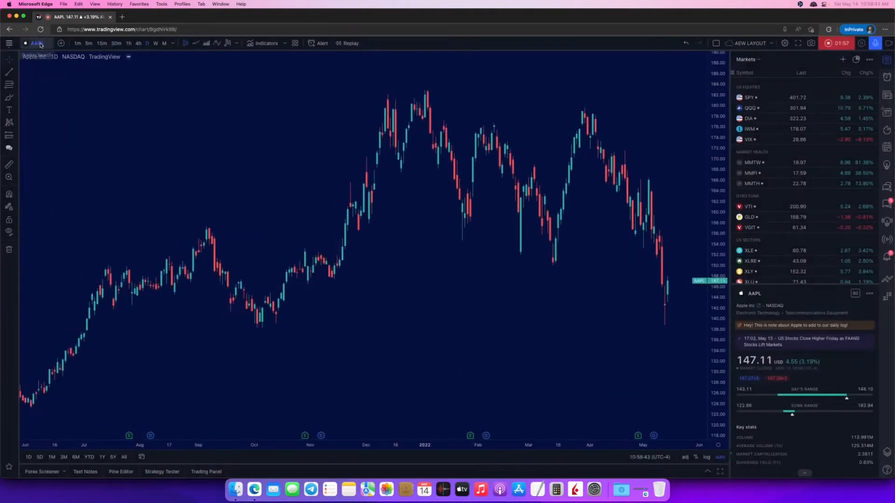
{"action": "mouse_move", "coordinate": [267, 145]}
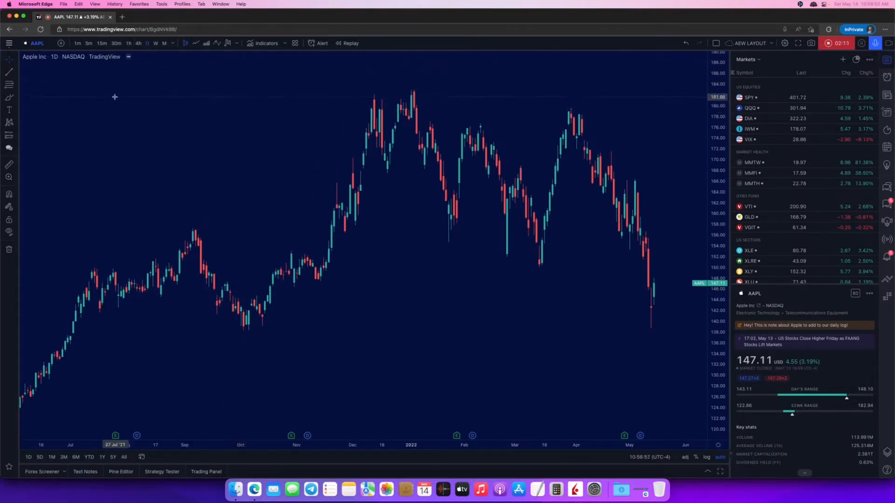
Change the chart interval to 12 months so AAPL's full history shows as yearly candles
{"action": "left_click", "coordinate": [101, 43]}
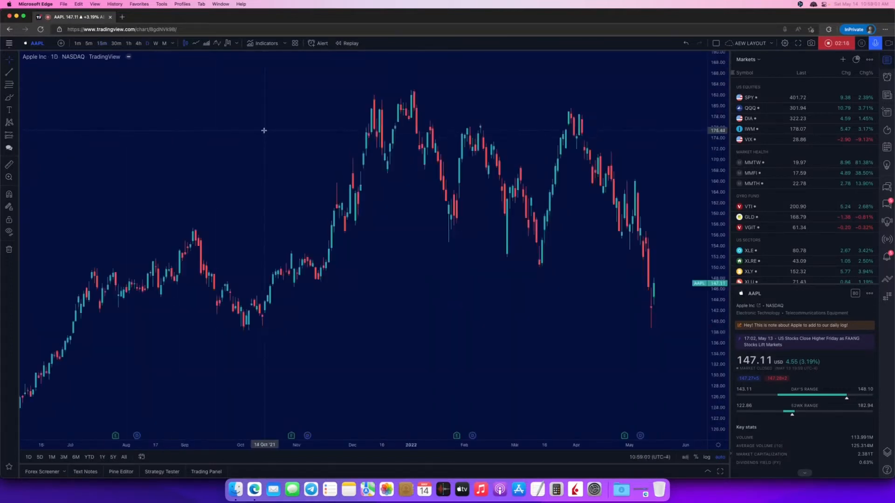
{"action": "mouse_move", "coordinate": [579, 93]}
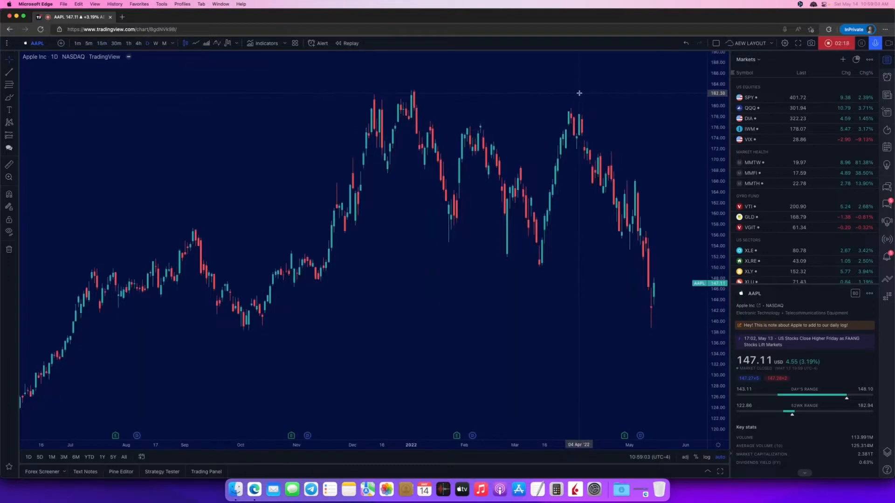
{"action": "type", "text": "15"}
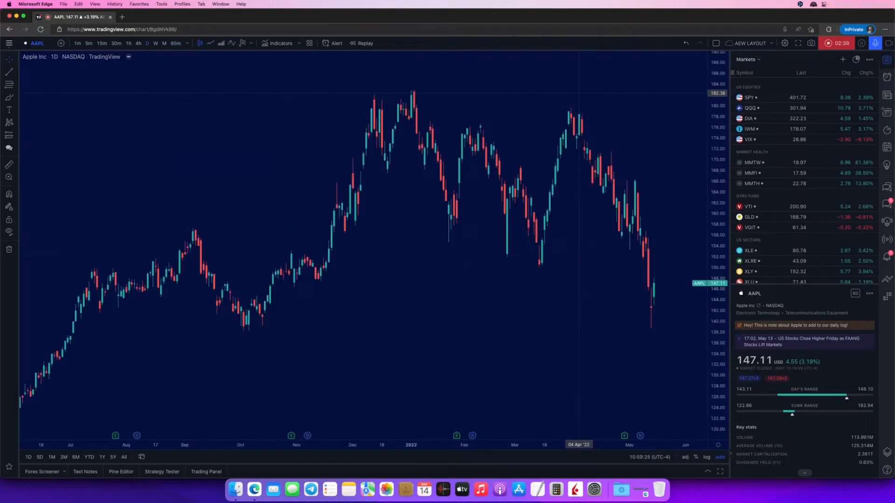
{"action": "type", "text": "12"}
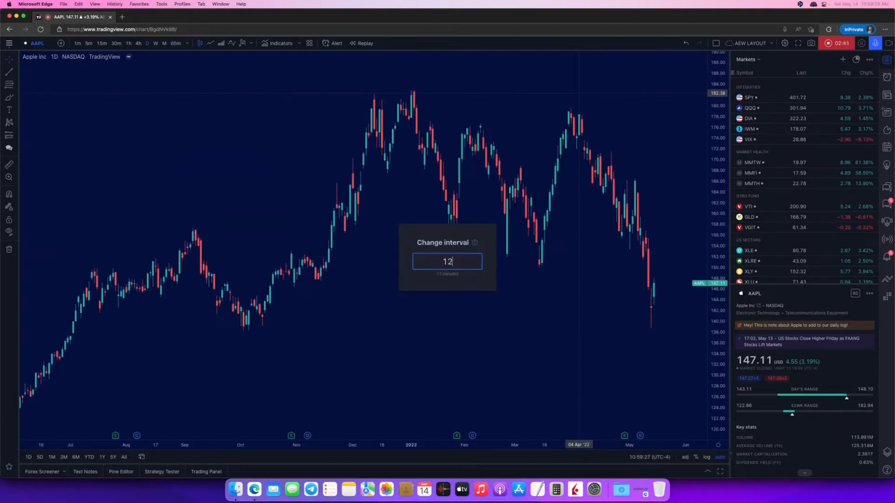
{"action": "key", "text": "Enter"}
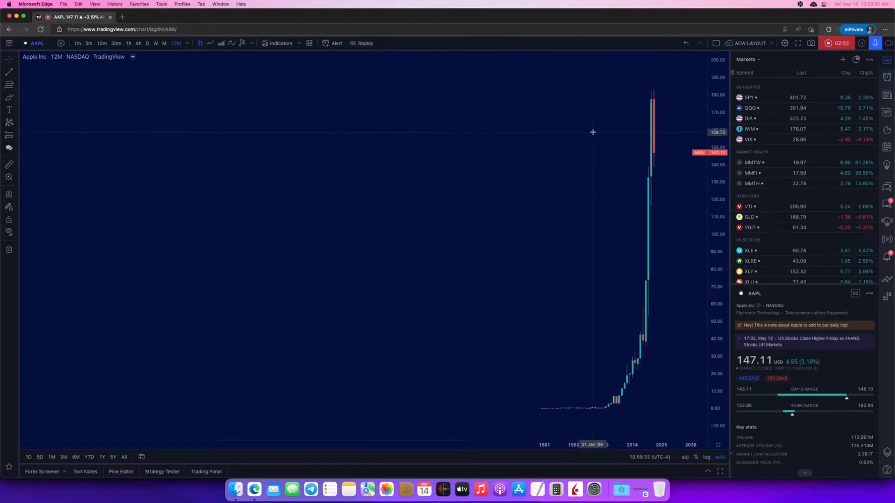
Switch the chart to BITSTAMP:BTCUSD from Symbol Search
{"action": "type", "text": "BITSTAMP:BTCUSD"}
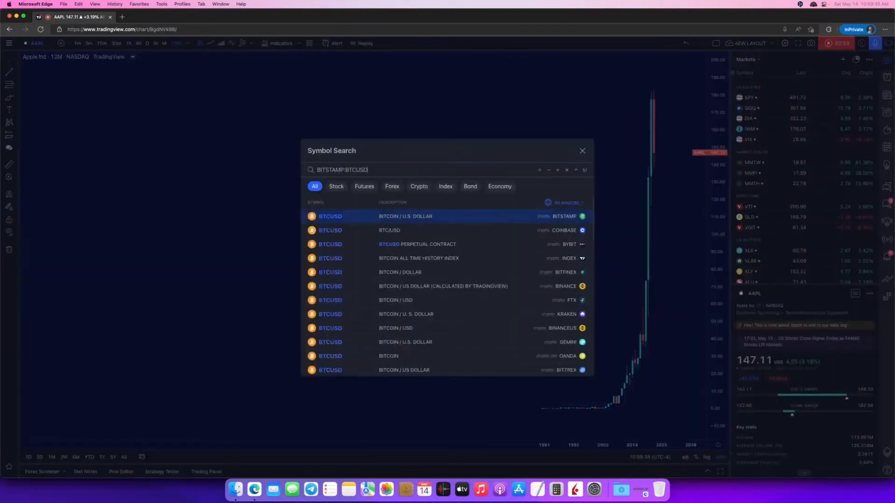
{"action": "left_click", "coordinate": [406, 216]}
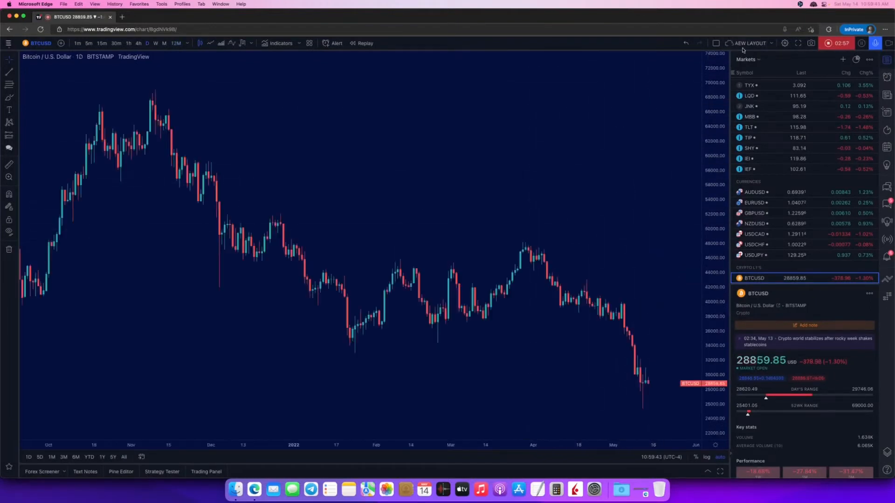
{"action": "mouse_move", "coordinate": [446, 205]}
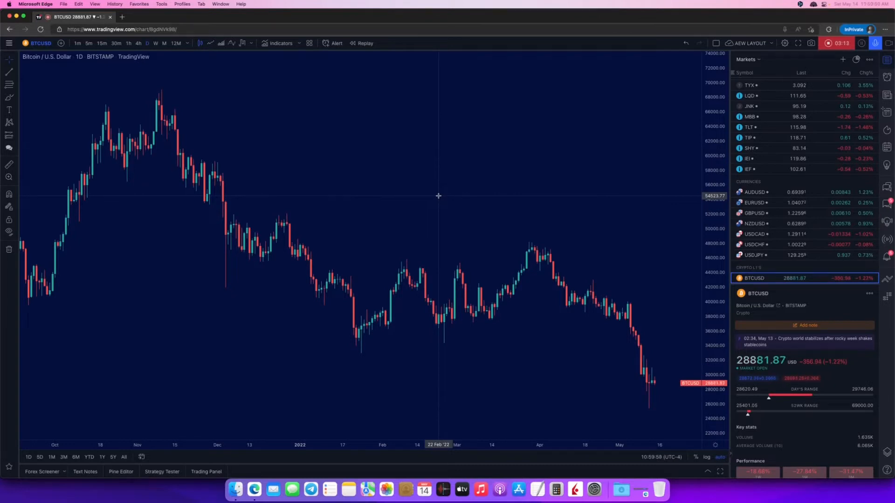
{"action": "mouse_move", "coordinate": [385, 166]}
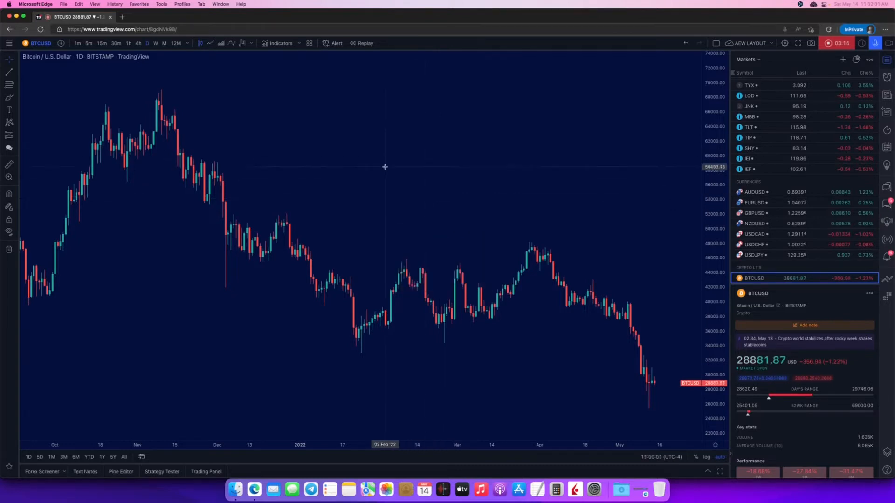
{"action": "mouse_move", "coordinate": [373, 227]}
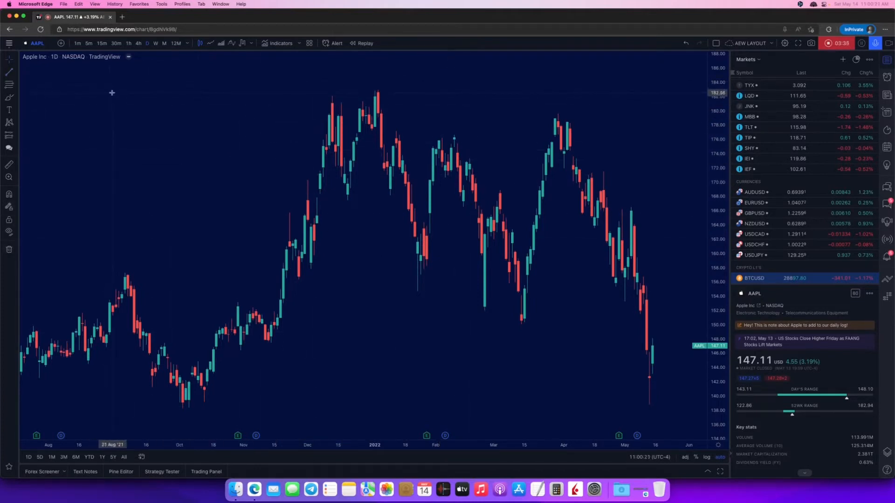
{"action": "mouse_move", "coordinate": [377, 92]}
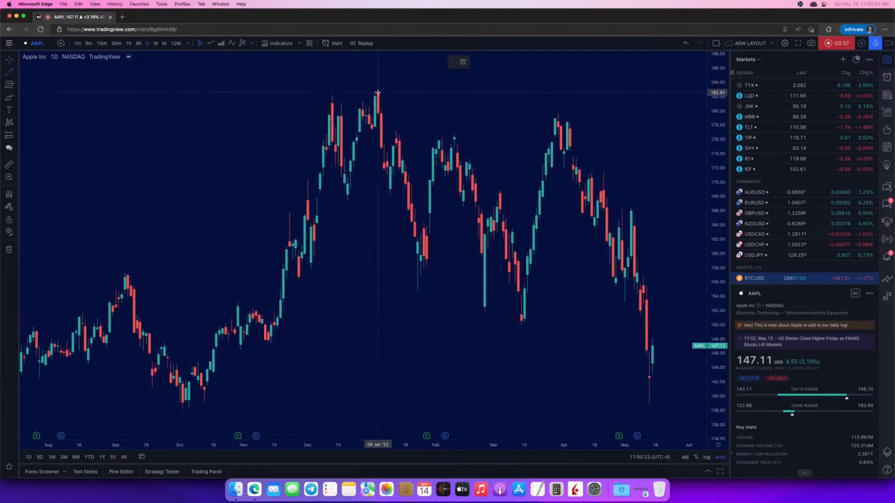
Draw a horizontal ray at 150.22 starting from the mid-December 2021 high
{"action": "left_click_drag", "start_coordinate": [377, 91], "coordinate": [560, 108]}
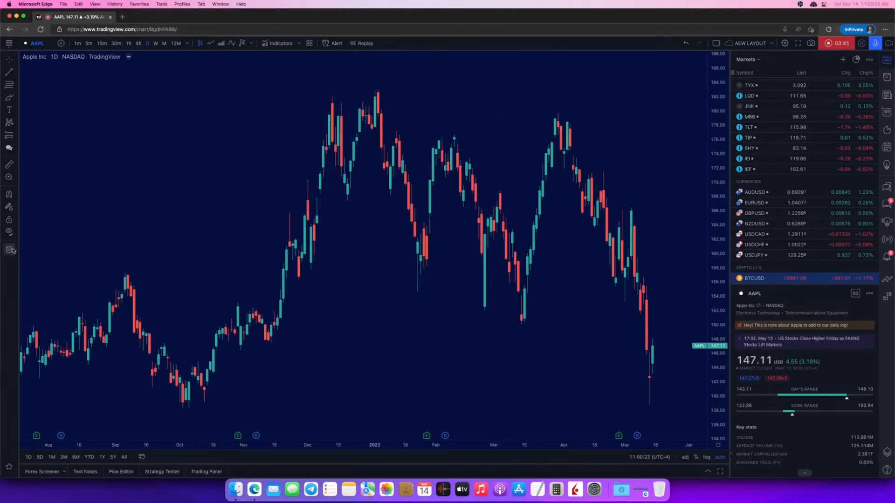
{"action": "mouse_move", "coordinate": [200, 213]}
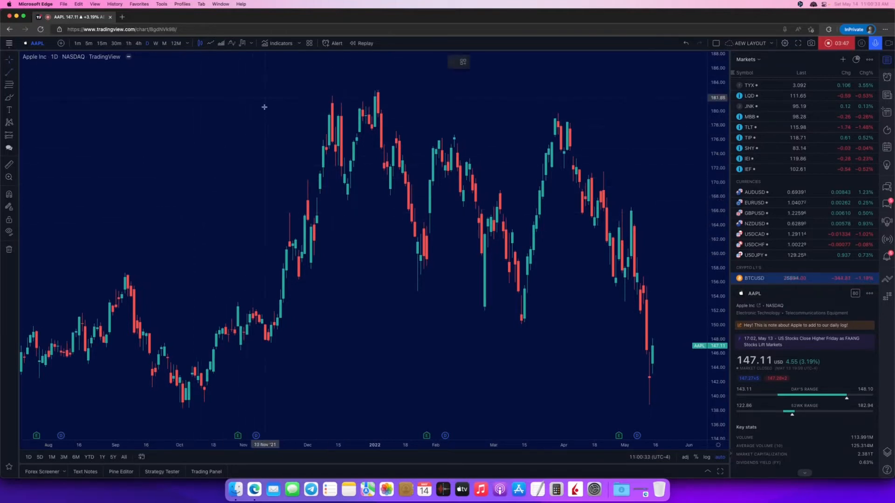
{"action": "mouse_move", "coordinate": [223, 159]}
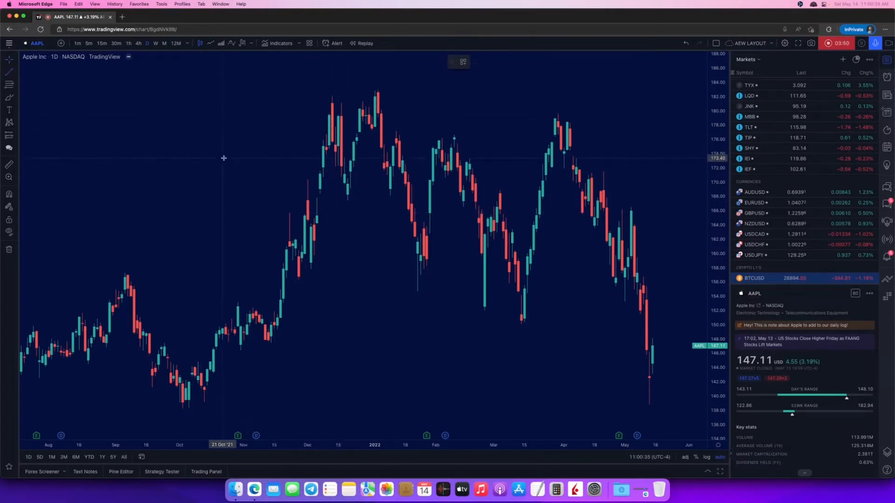
{"action": "mouse_move", "coordinate": [379, 84]}
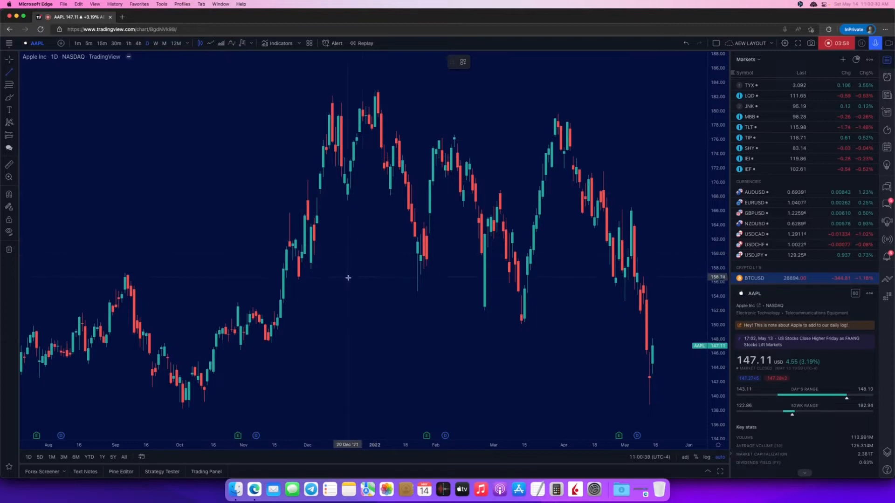
{"action": "mouse_move", "coordinate": [287, 355]}
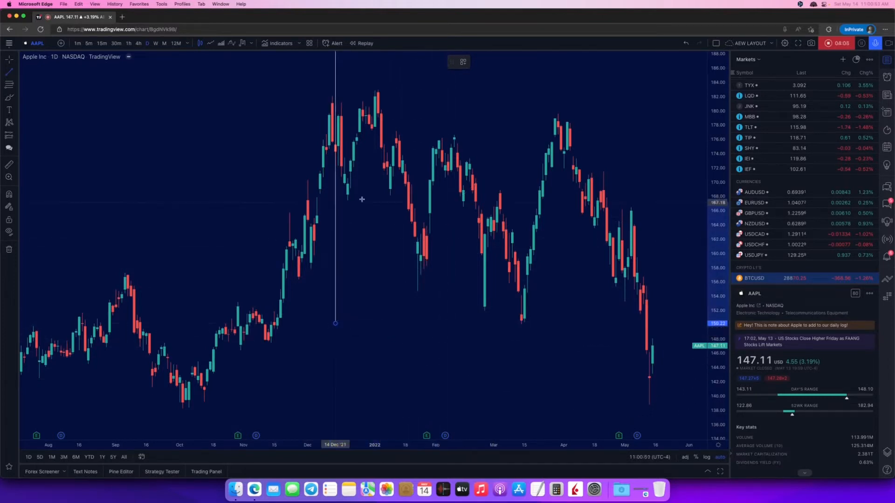
{"action": "left_click_drag", "start_coordinate": [68, 54], "coordinate": [334, 323]}
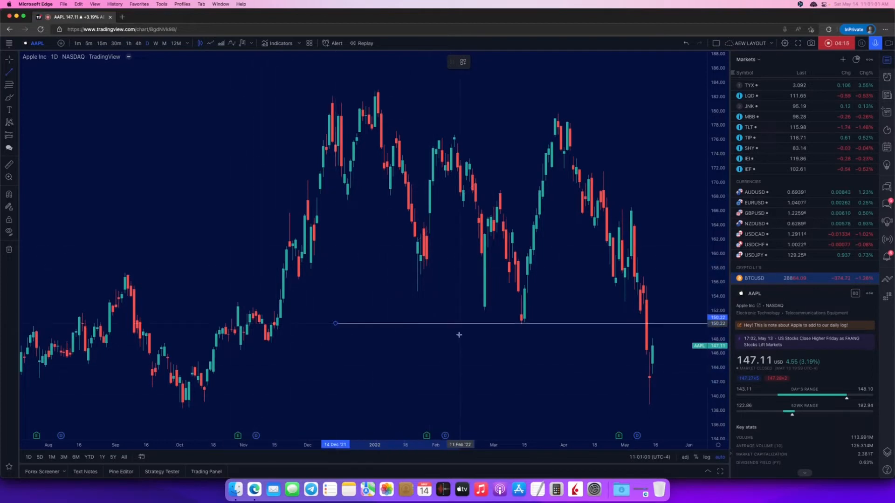
{"action": "left_click_drag", "start_coordinate": [335, 323], "coordinate": [61, 51]}
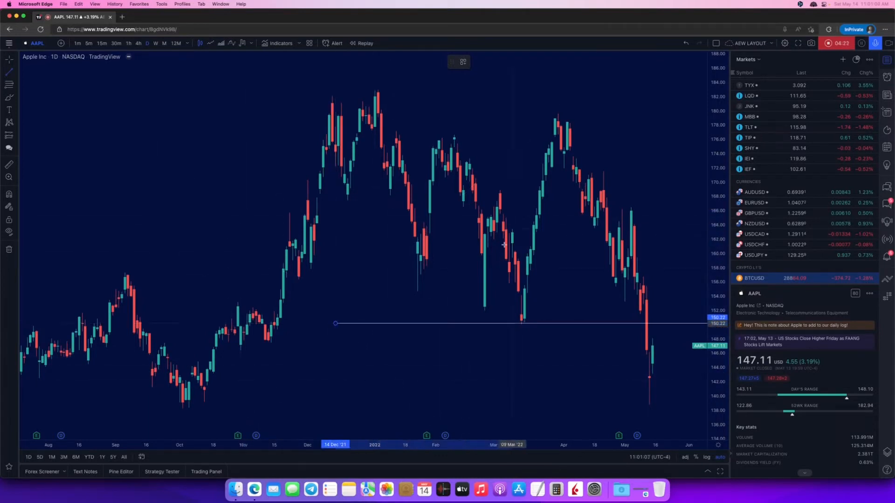
{"action": "left_click_drag", "start_coordinate": [335, 323], "coordinate": [217, 438]}
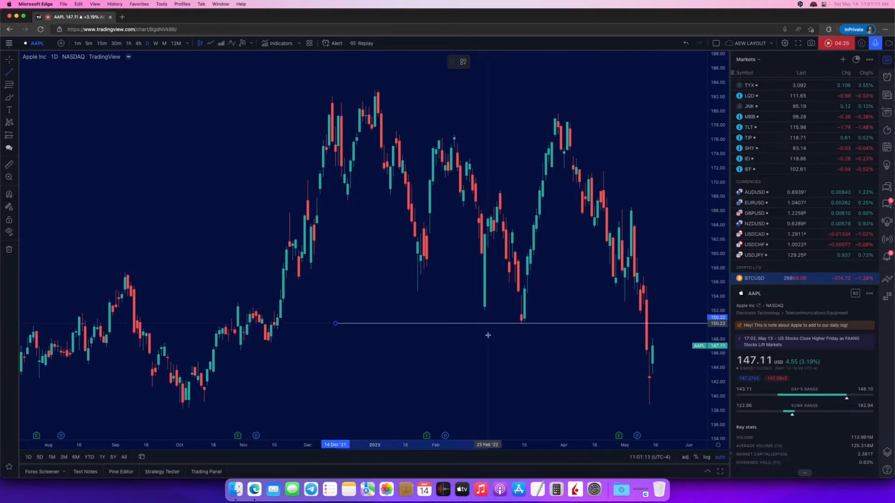
{"action": "mouse_move", "coordinate": [335, 334]}
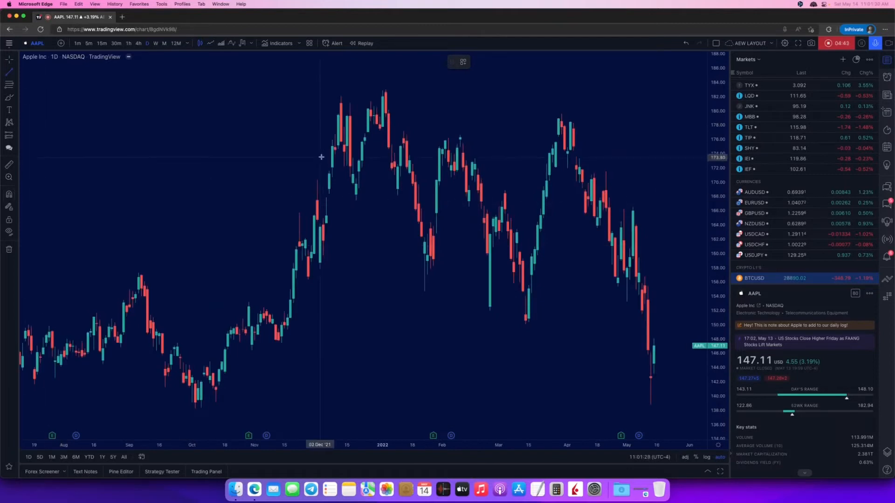
{"action": "mouse_move", "coordinate": [386, 81]}
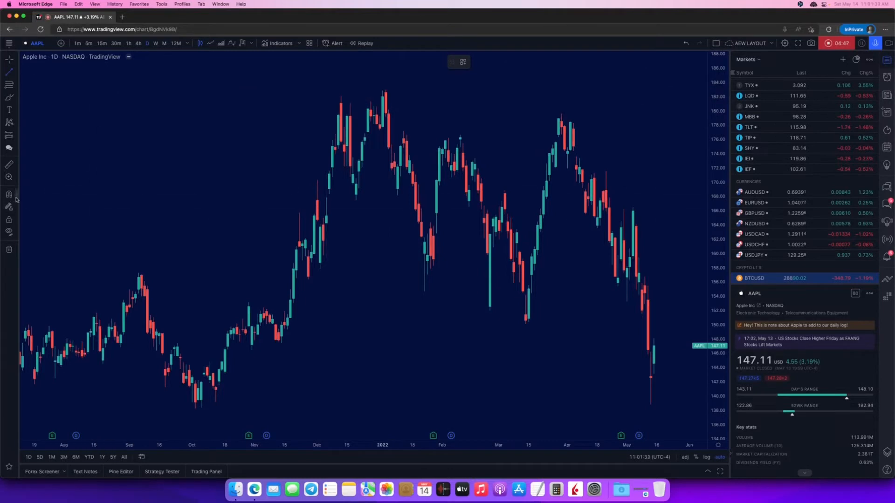
{"action": "mouse_move", "coordinate": [379, 252]}
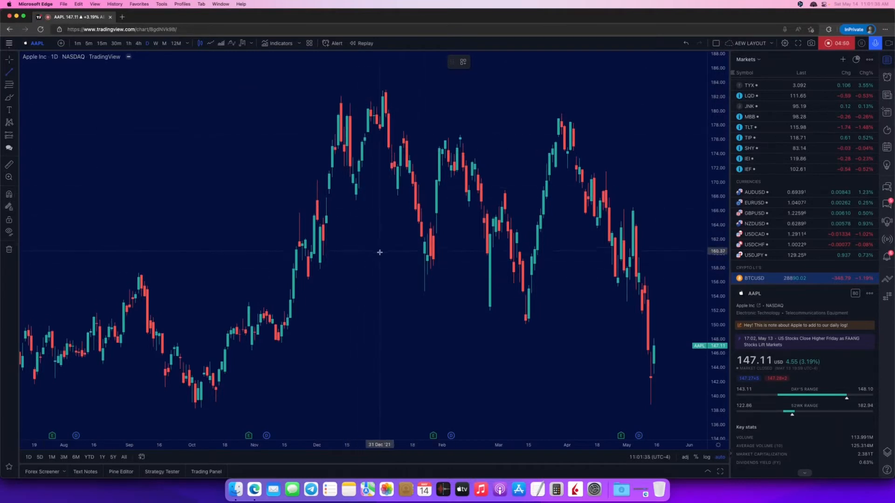
{"action": "mouse_move", "coordinate": [474, 243]}
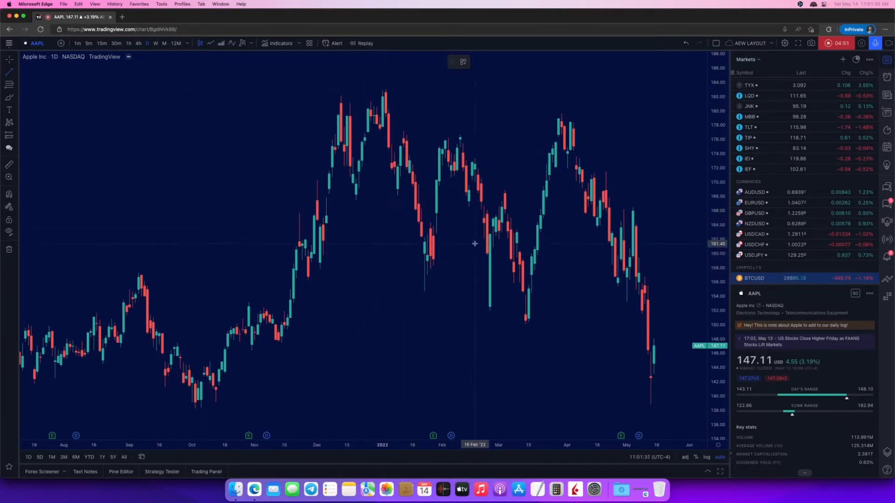
{"action": "mouse_move", "coordinate": [414, 166]}
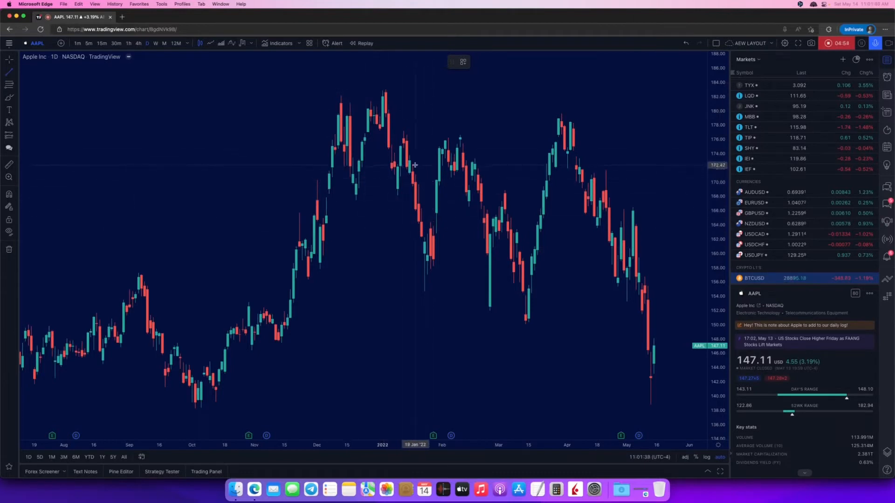
{"action": "mouse_move", "coordinate": [384, 89]}
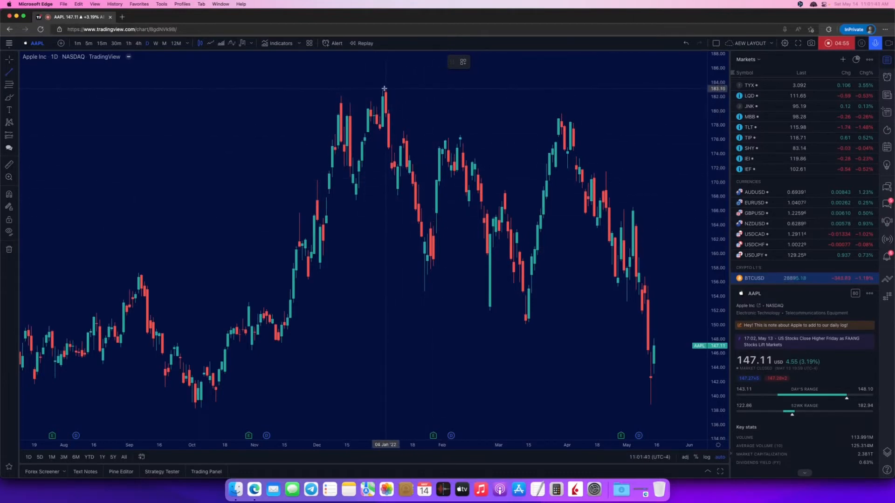
{"action": "mouse_move", "coordinate": [382, 78]}
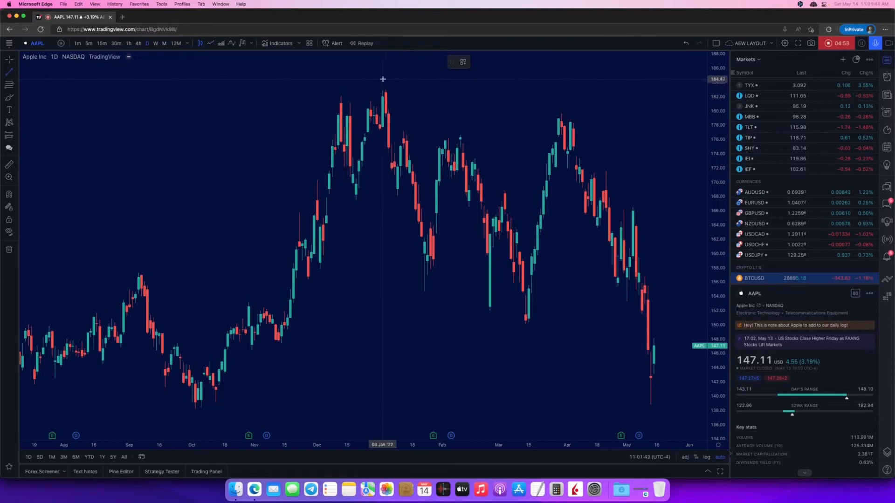
{"action": "mouse_move", "coordinate": [386, 78]}
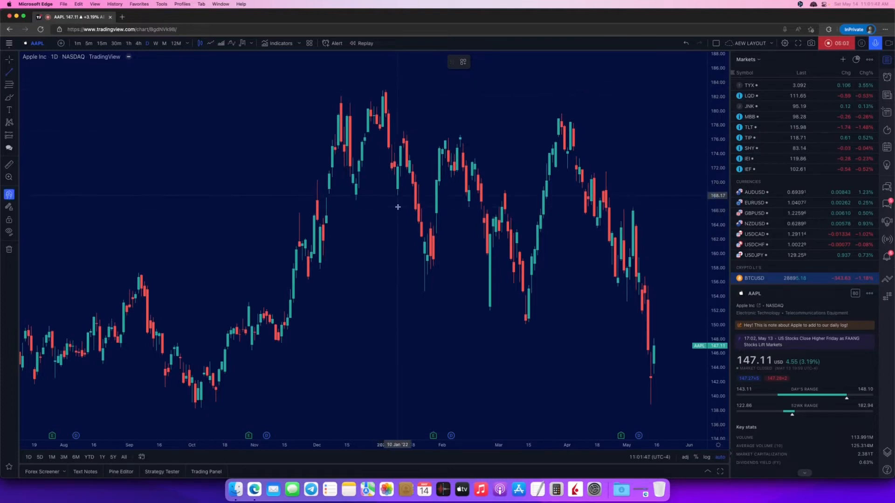
{"action": "mouse_move", "coordinate": [378, 74]}
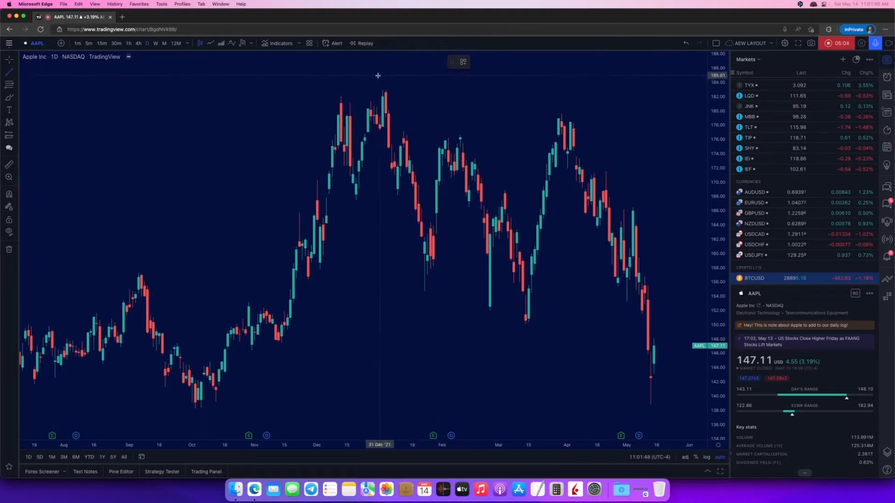
{"action": "mouse_move", "coordinate": [385, 96]}
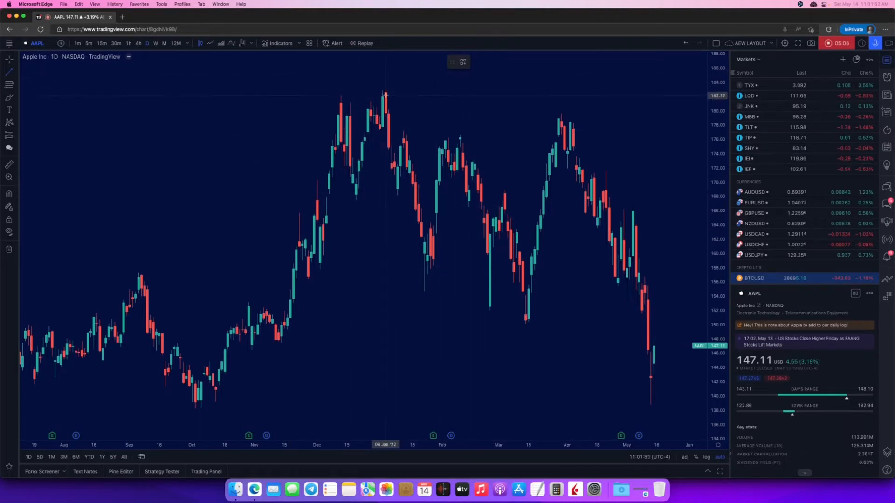
{"action": "mouse_move", "coordinate": [501, 95]}
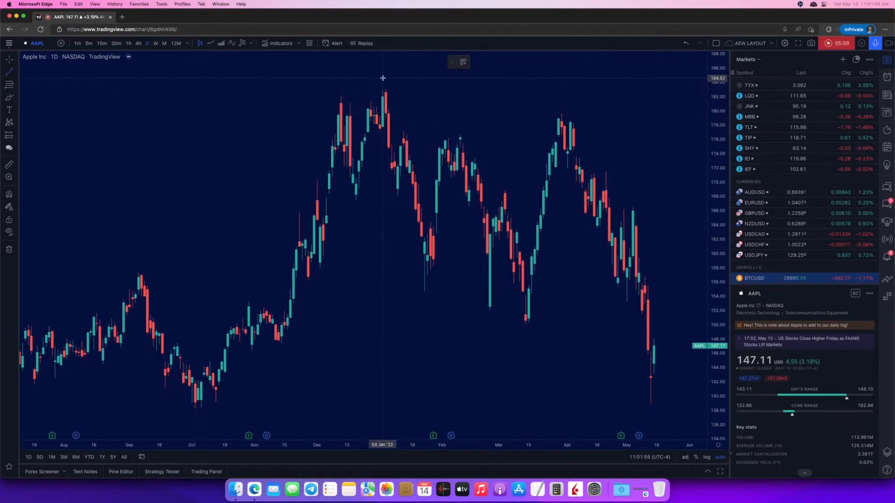
{"action": "left_click_drag", "start_coordinate": [374, 77], "coordinate": [707, 88]}
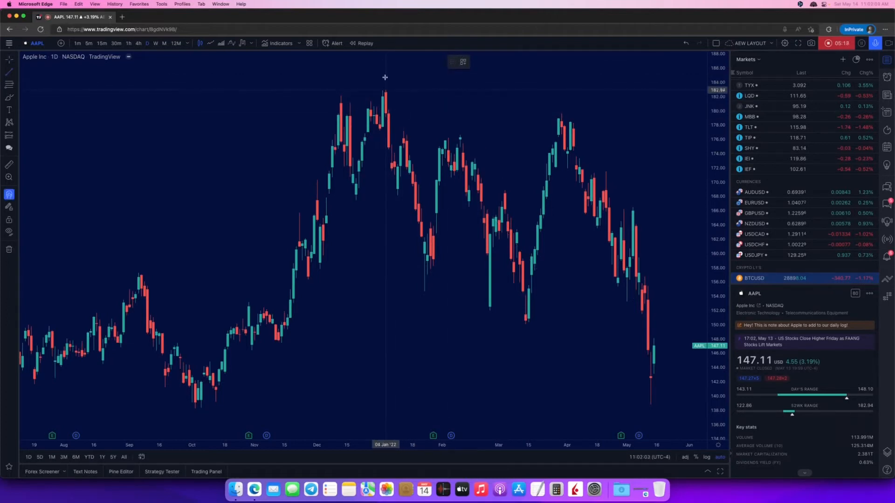
{"action": "left_click_drag", "start_coordinate": [385, 91], "coordinate": [506, 441]}
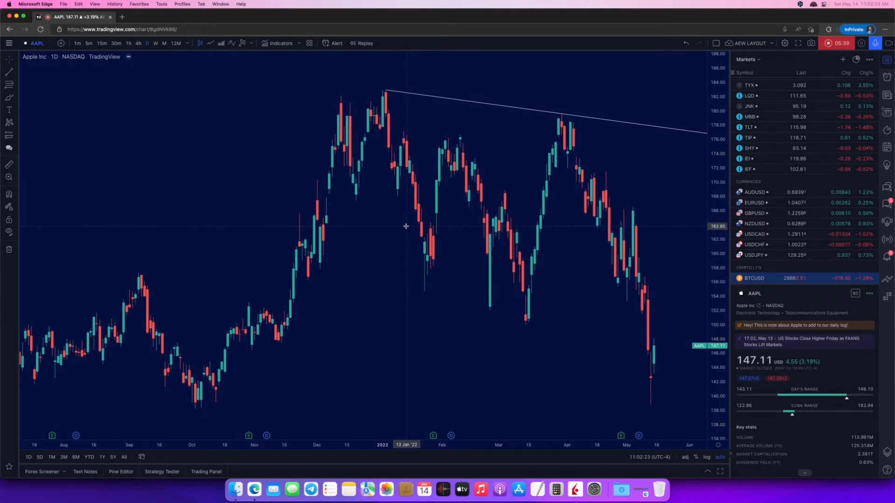
{"action": "mouse_move", "coordinate": [462, 178]}
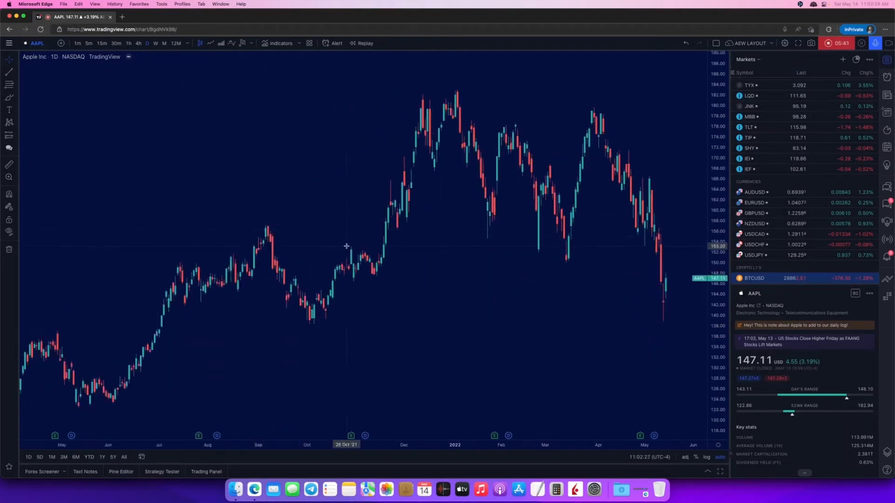
{"action": "mouse_move", "coordinate": [349, 234]}
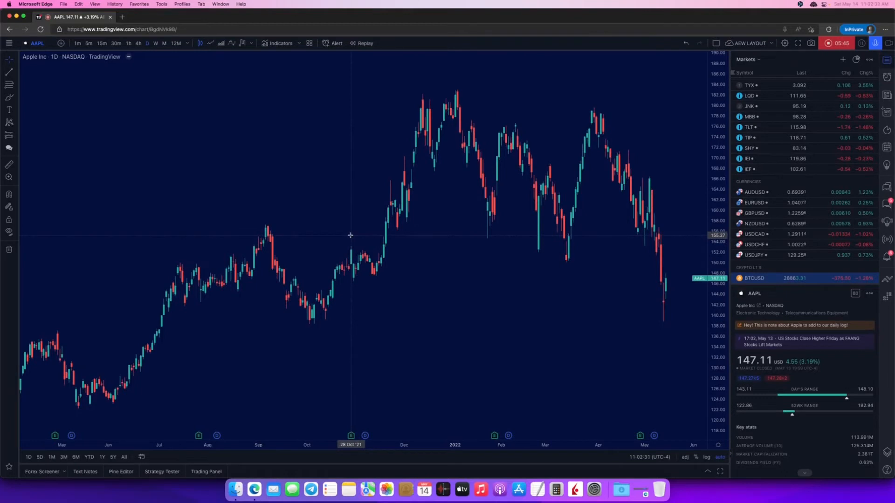
{"action": "mouse_move", "coordinate": [396, 297]}
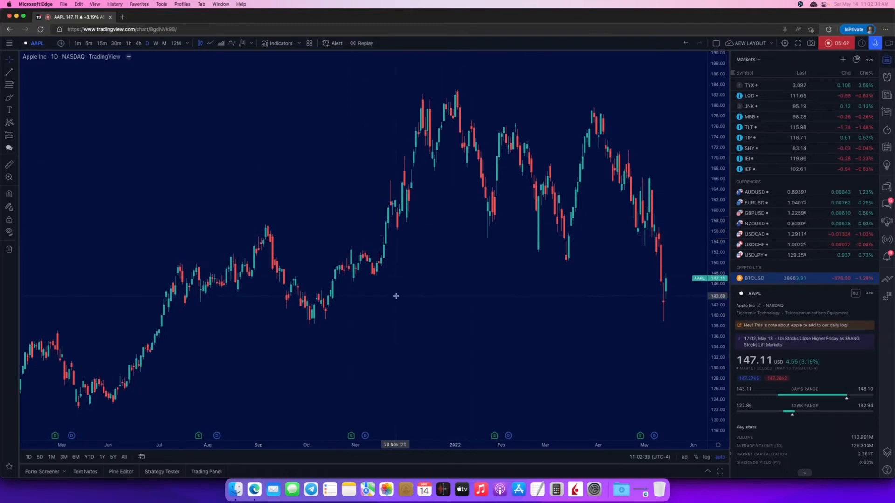
{"action": "mouse_move", "coordinate": [420, 299]}
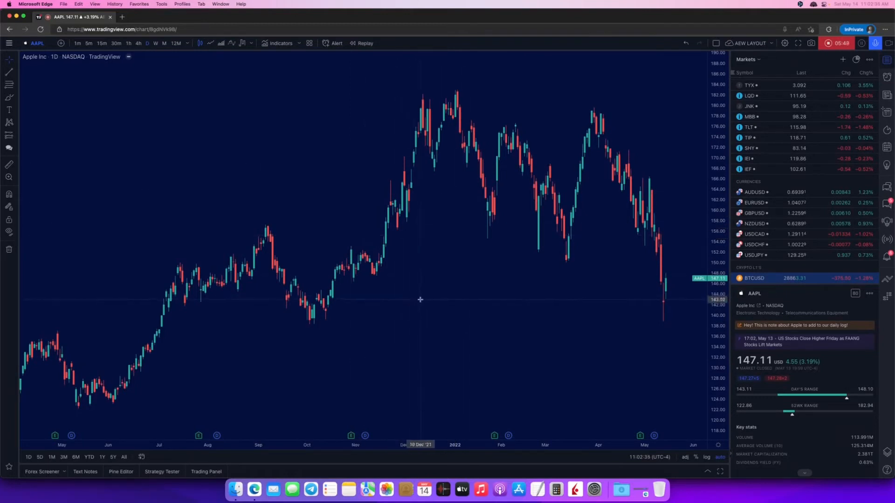
{"action": "mouse_move", "coordinate": [299, 324]}
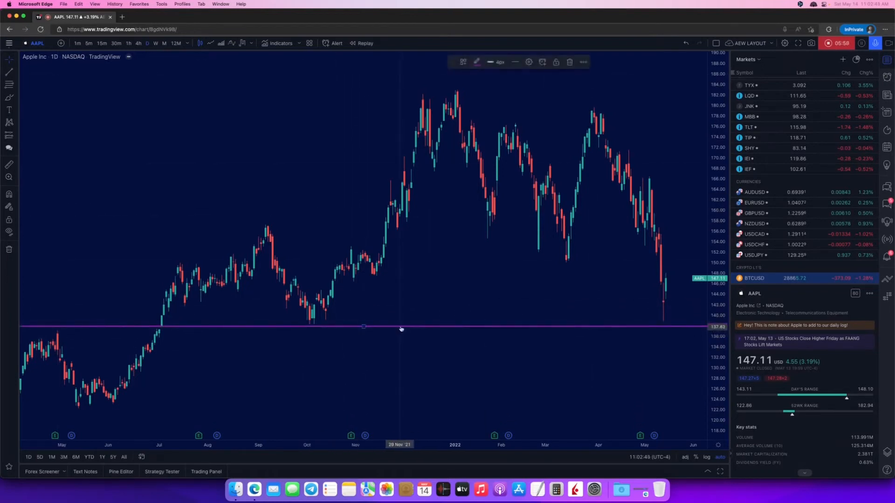
{"action": "left_click", "coordinate": [495, 62]}
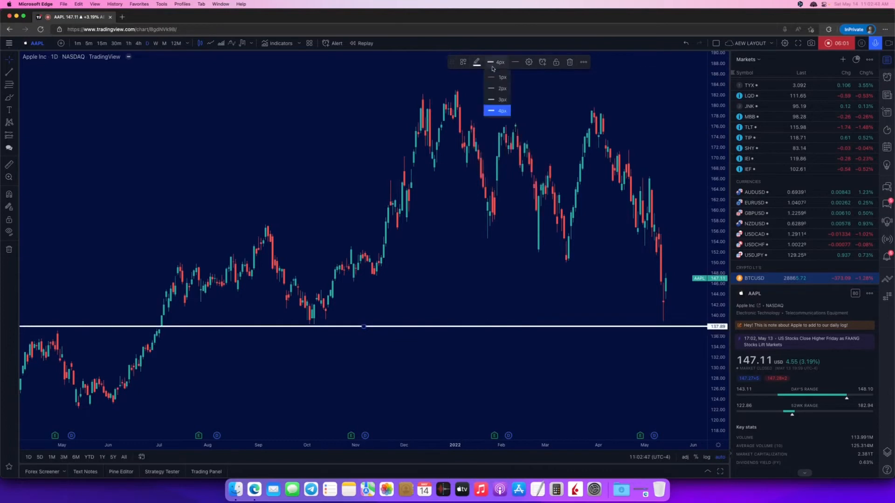
{"action": "left_click", "coordinate": [567, 333]}
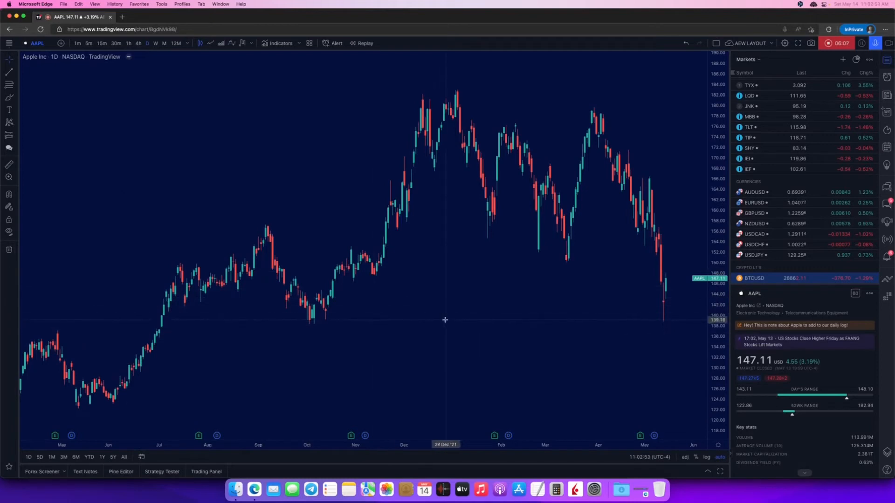
{"action": "mouse_move", "coordinate": [313, 331]}
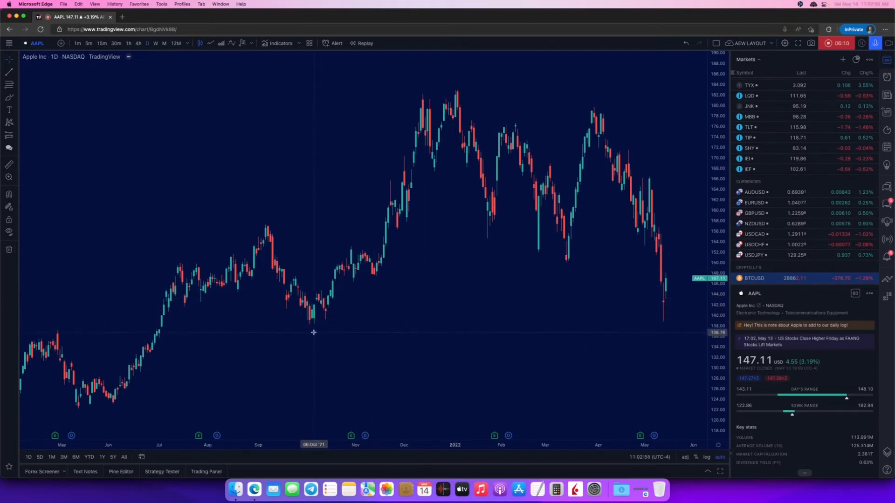
{"action": "mouse_move", "coordinate": [319, 330]}
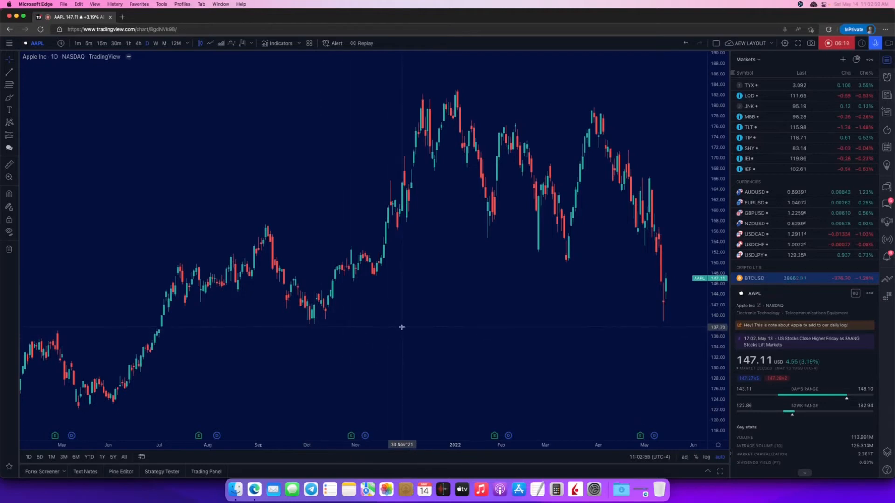
{"action": "mouse_move", "coordinate": [418, 278]}
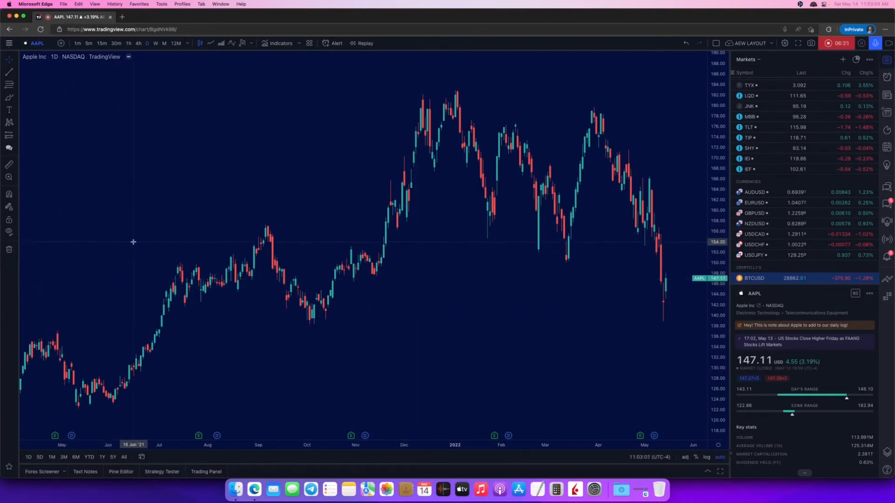
{"action": "mouse_move", "coordinate": [138, 230]}
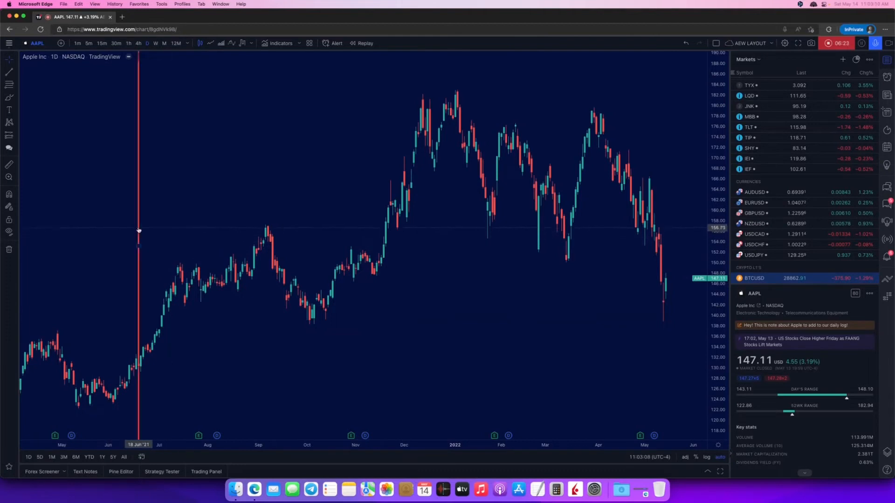
Place a vertical line at 18 Jun 2021 and adjust a horizontal line's price level near 153.80
{"action": "left_click", "coordinate": [139, 230]}
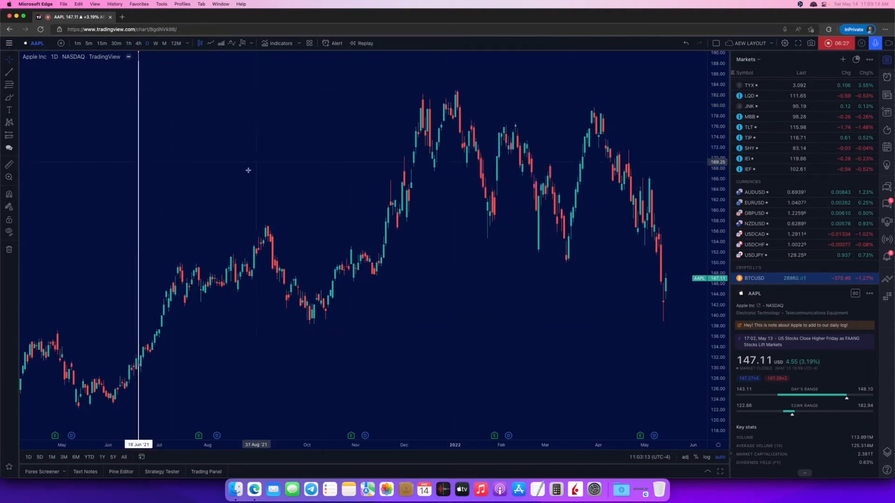
{"action": "mouse_move", "coordinate": [74, 272]}
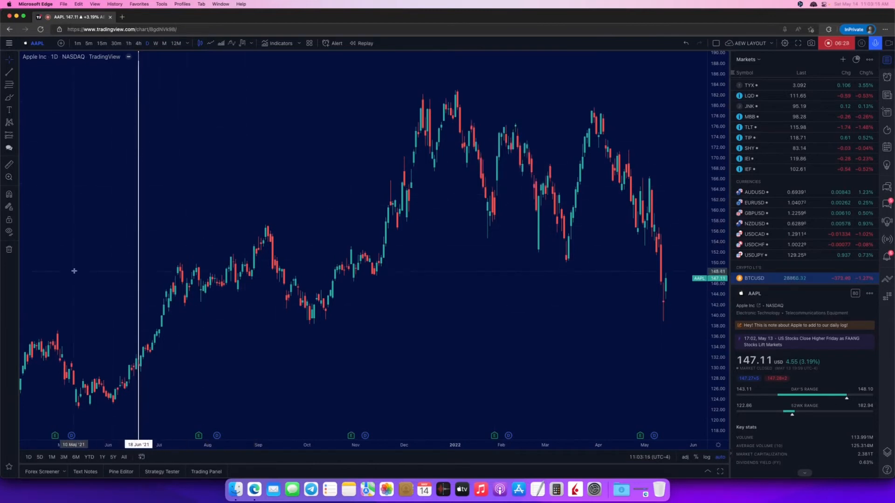
{"action": "mouse_move", "coordinate": [100, 244]}
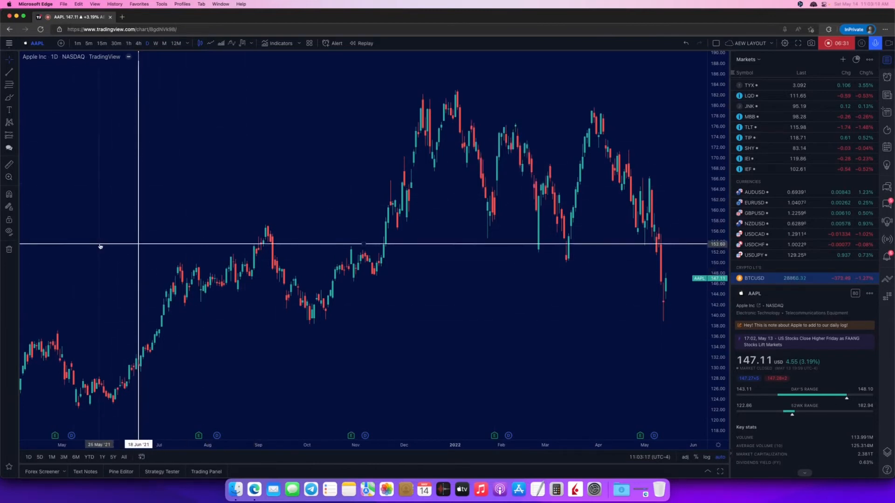
{"action": "left_click_drag", "start_coordinate": [100, 210], "coordinate": [388, 51]}
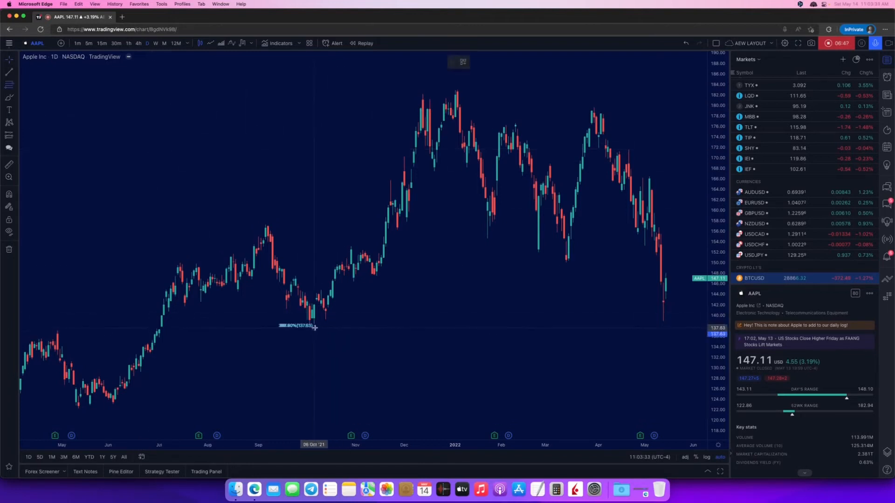
Draw a Fib retracement from the October 2021 low up to the January 2022 high and adjust its top
{"action": "left_click_drag", "start_coordinate": [313, 327], "coordinate": [455, 88]}
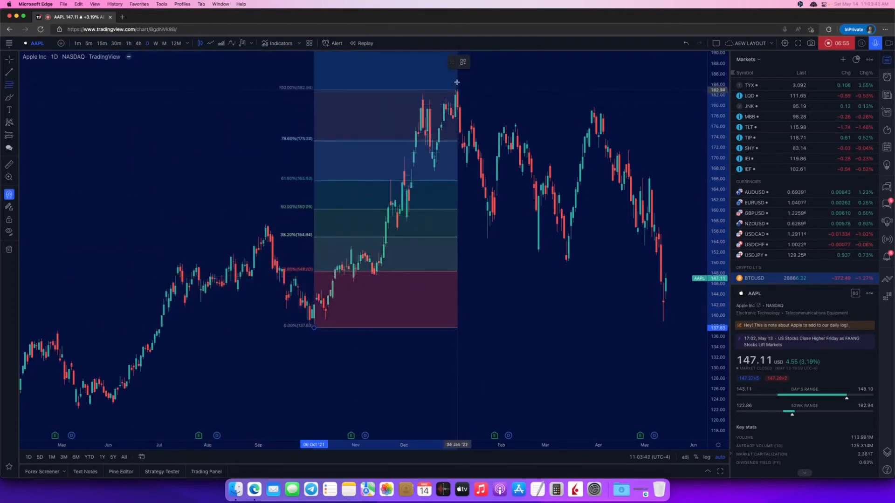
{"action": "left_click_drag", "start_coordinate": [457, 85], "coordinate": [470, 84]}
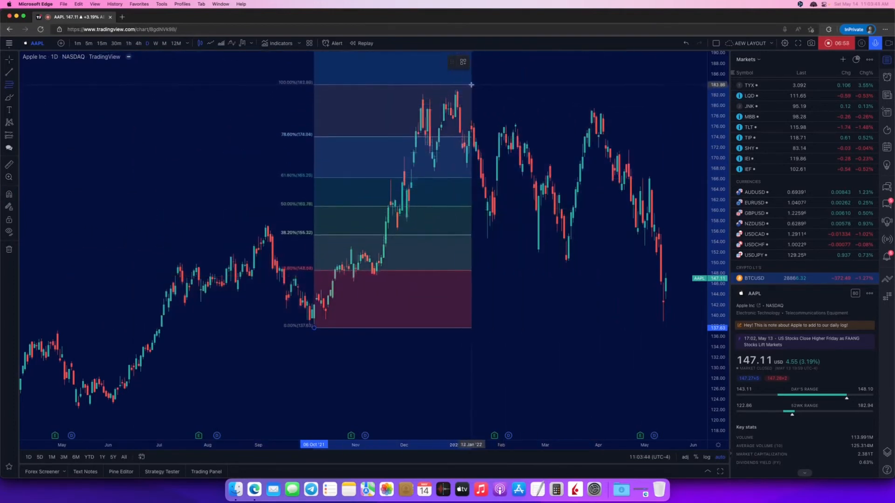
{"action": "left_click_drag", "start_coordinate": [471, 85], "coordinate": [680, 117]}
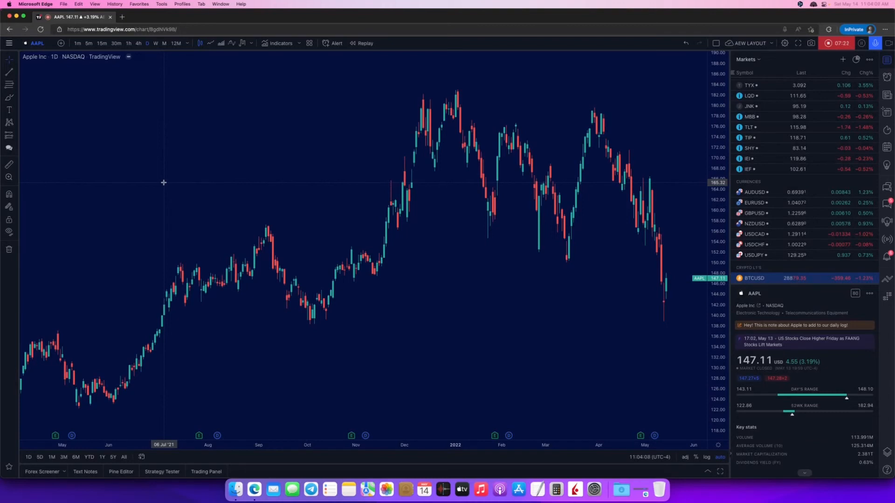
{"action": "left_click", "coordinate": [280, 43]}
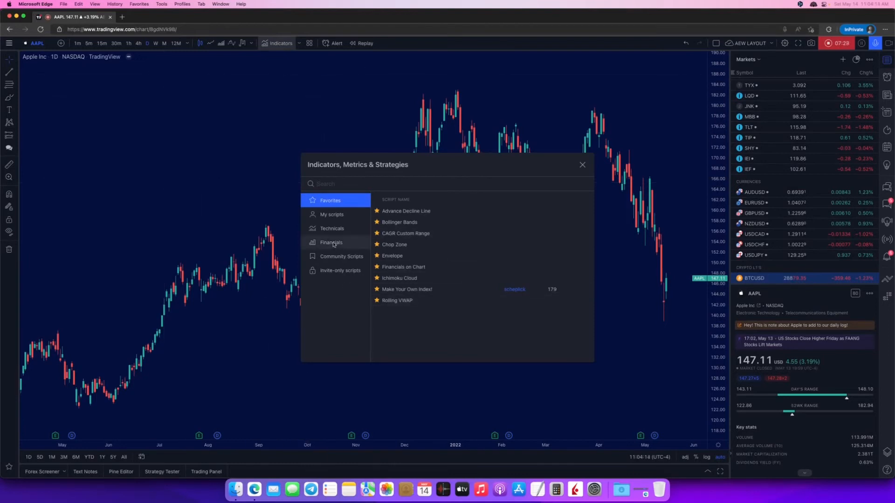
{"action": "left_click", "coordinate": [332, 214]}
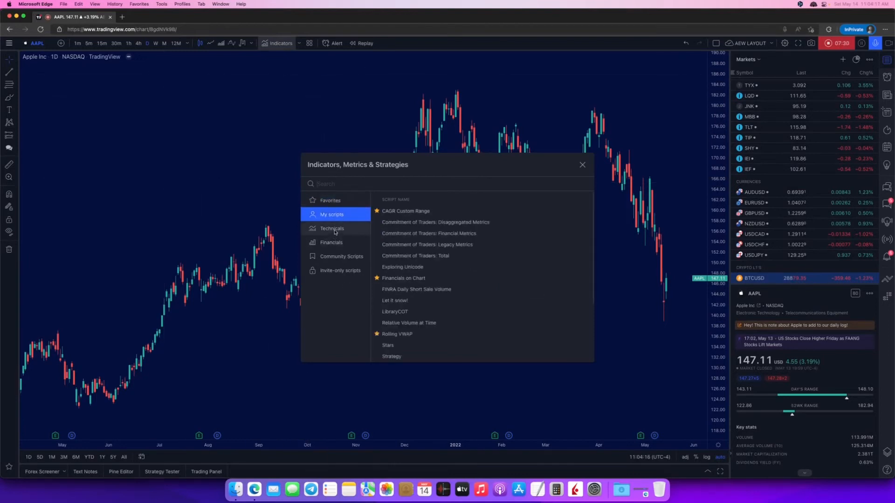
{"action": "left_click", "coordinate": [331, 242]}
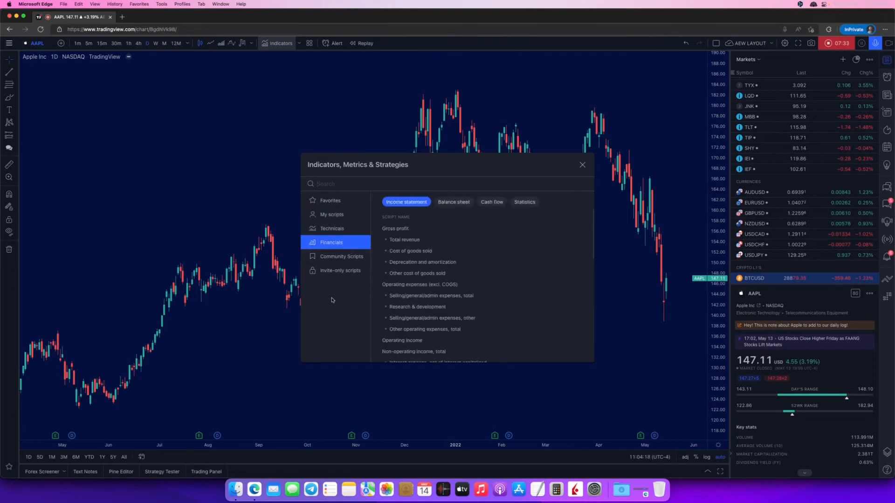
{"action": "left_click", "coordinate": [341, 255]}
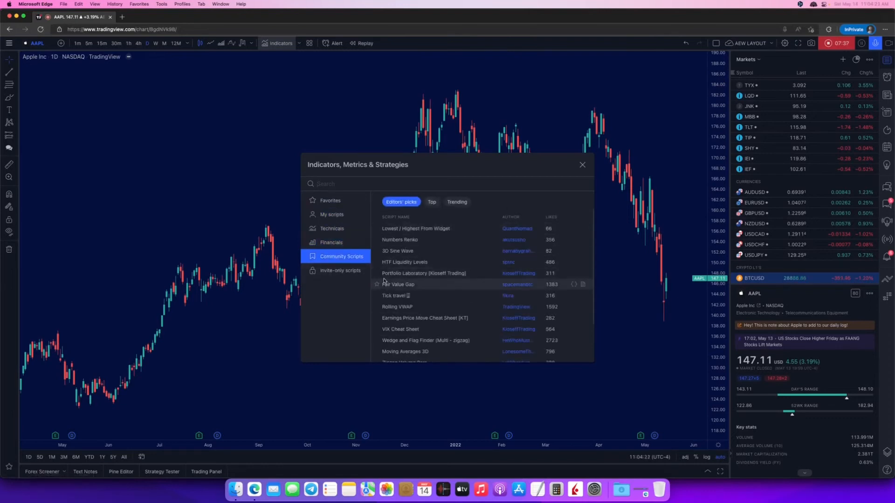
{"action": "left_click", "coordinate": [332, 228]}
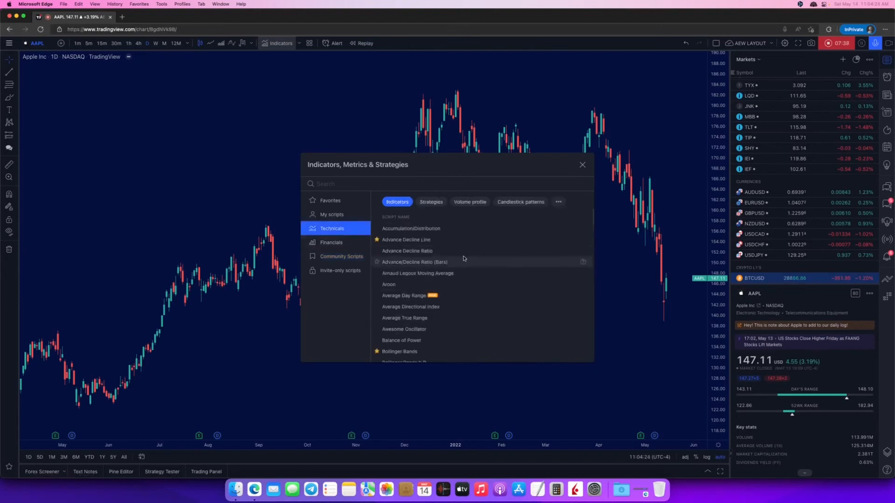
{"action": "left_click", "coordinate": [581, 164]}
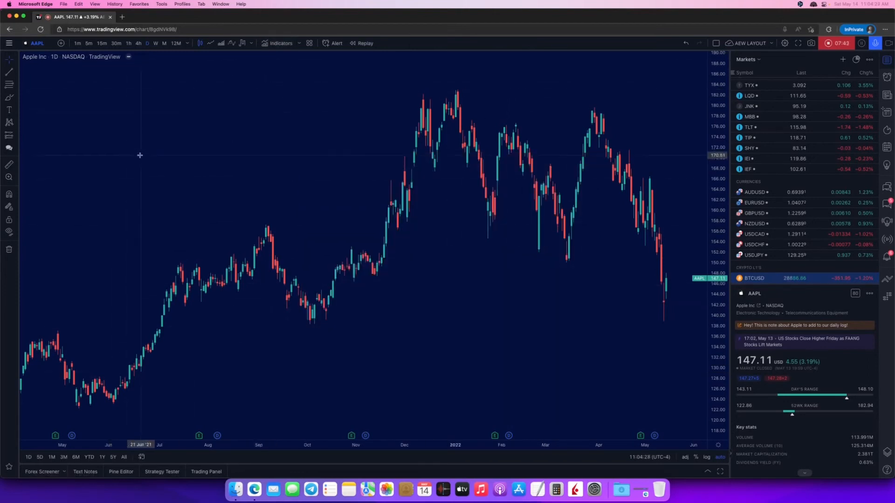
{"action": "left_click", "coordinate": [279, 43]}
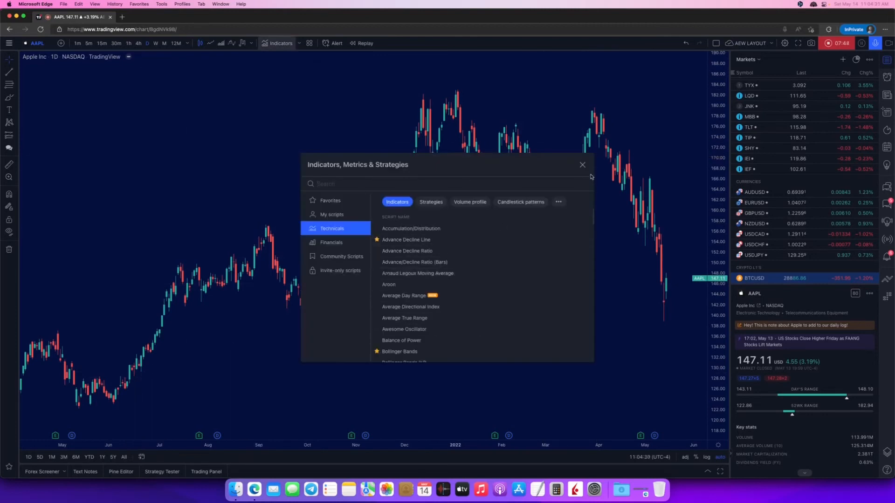
{"action": "left_click", "coordinate": [581, 165]}
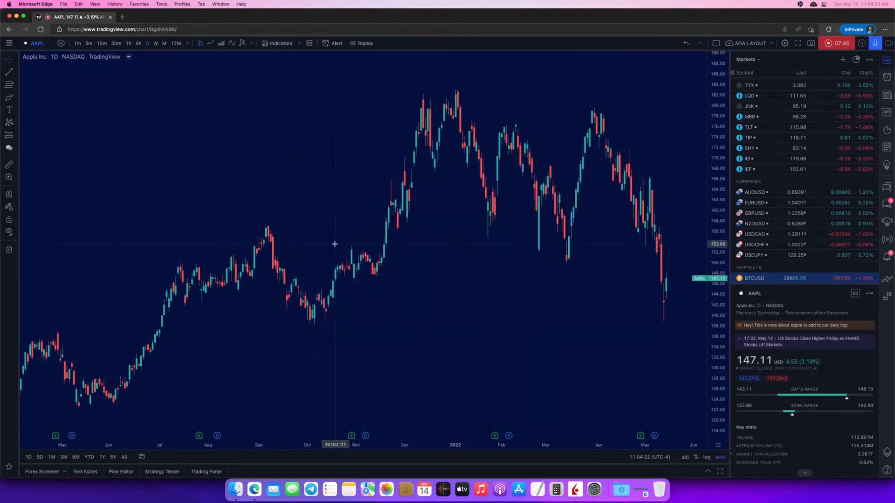
{"action": "mouse_move", "coordinate": [348, 237]}
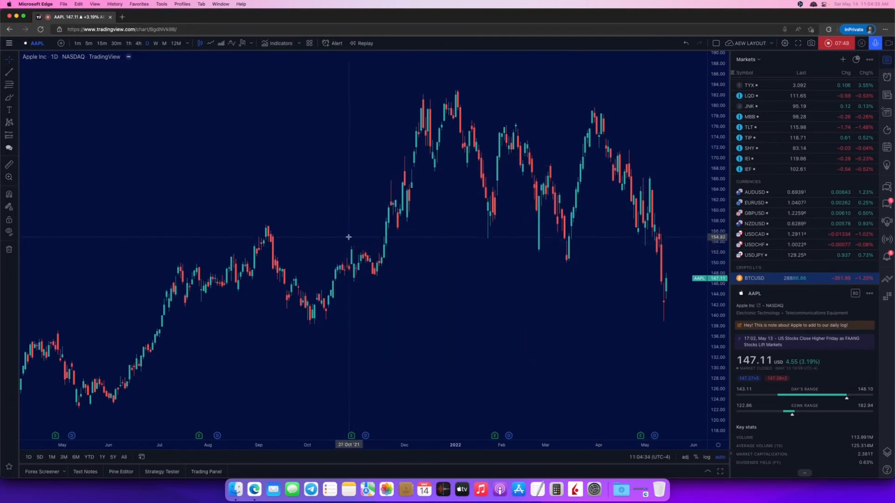
{"action": "mouse_move", "coordinate": [484, 351]}
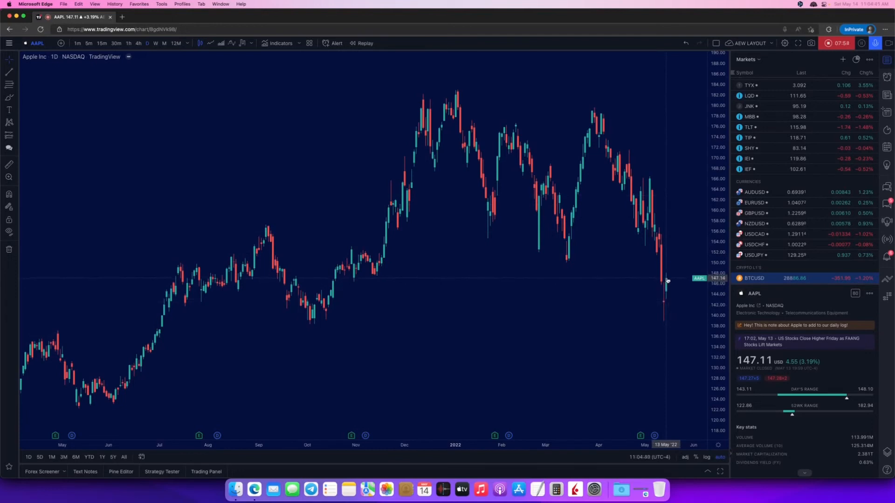
{"action": "left_click", "coordinate": [337, 43]}
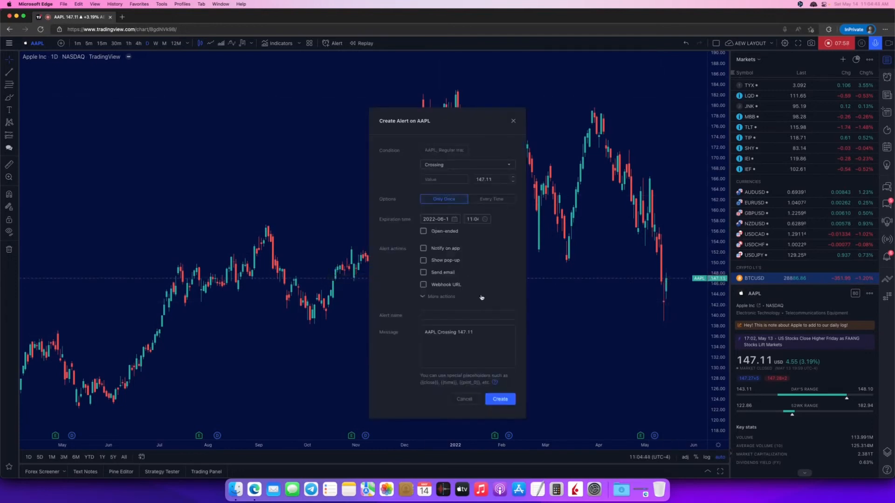
{"action": "left_click", "coordinate": [466, 165]}
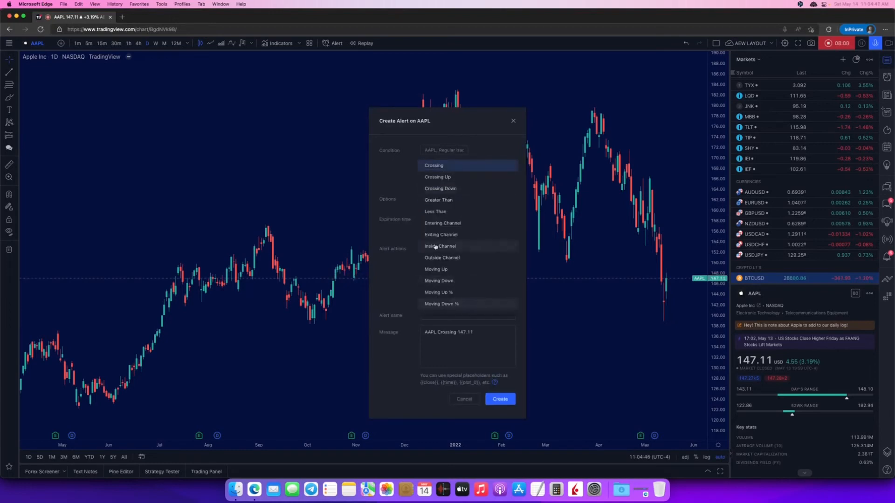
{"action": "mouse_move", "coordinate": [388, 179]}
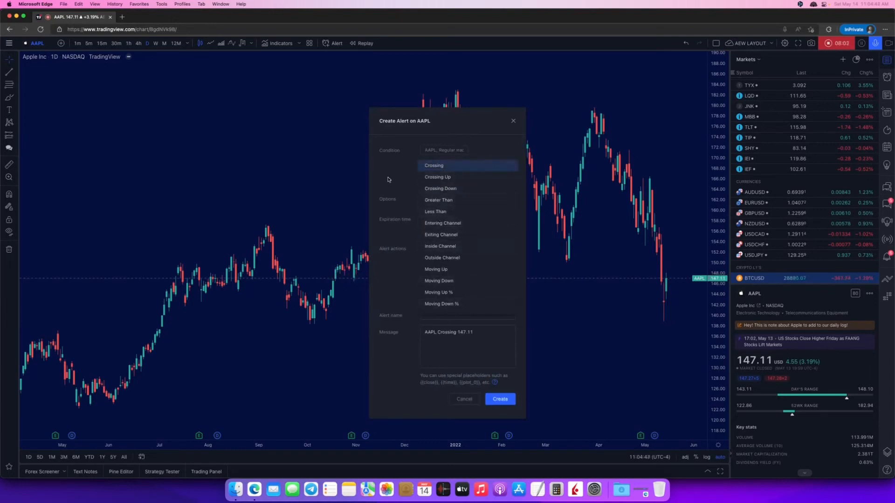
{"action": "left_click", "coordinate": [433, 166]}
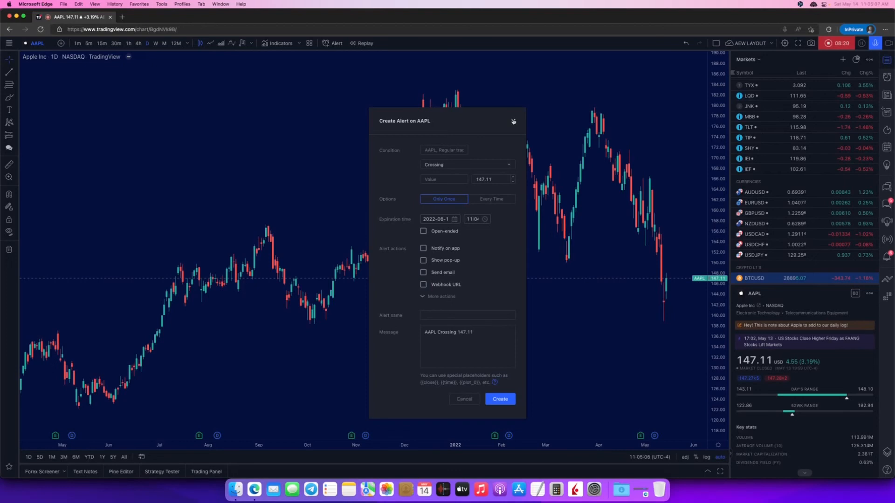
{"action": "left_click", "coordinate": [512, 121]}
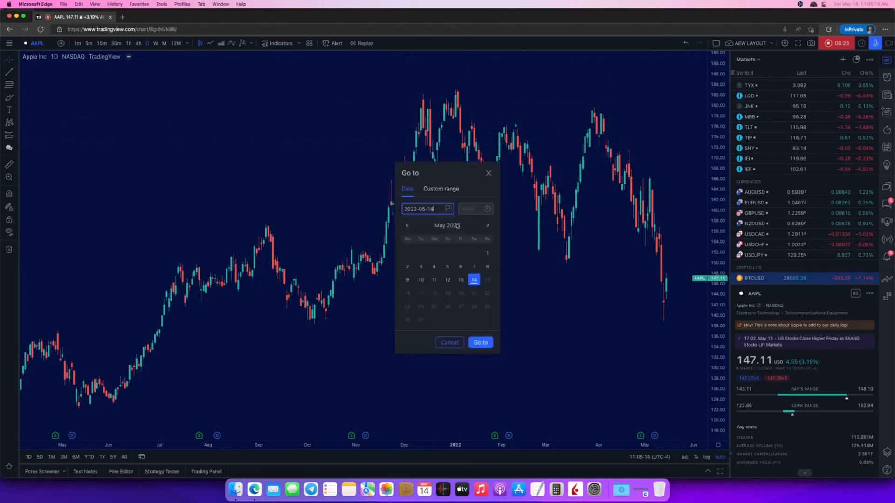
{"action": "mouse_move", "coordinate": [451, 181]}
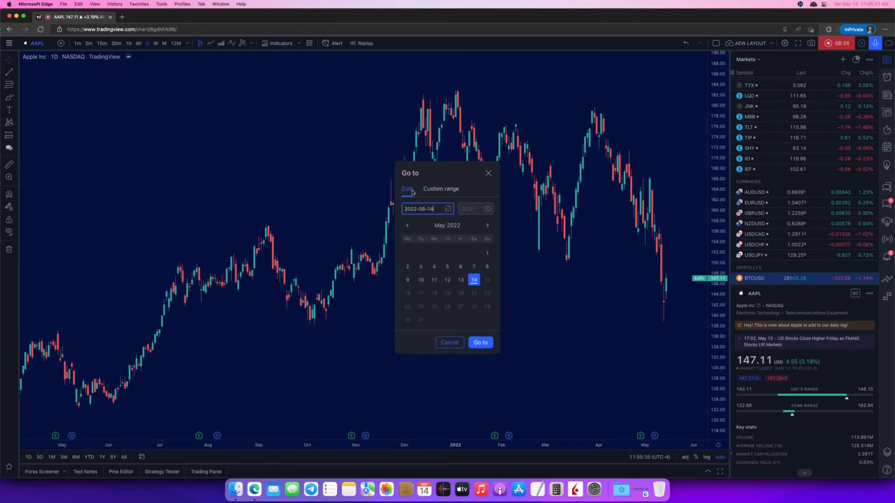
In Go to date, page back the calendar, enter 2027-05-14, pick the 27th and jump the chart to May 2017
{"action": "left_click", "coordinate": [407, 225]}
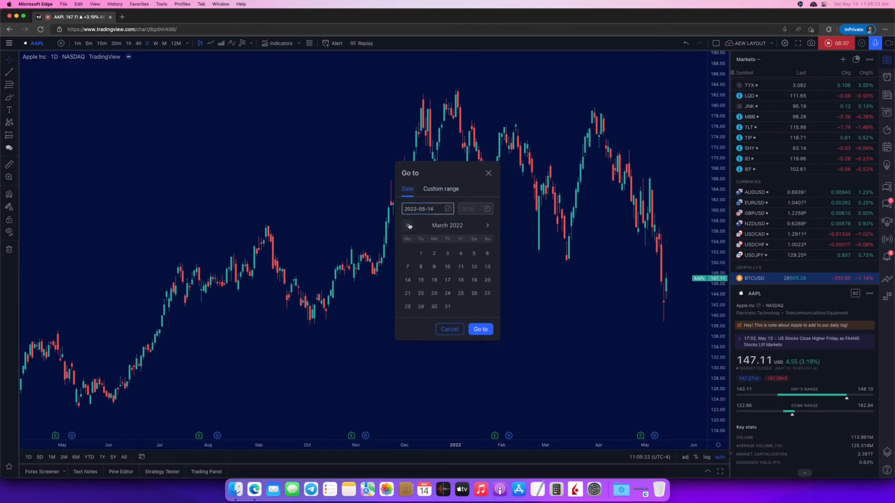
{"action": "left_click", "coordinate": [407, 225]}
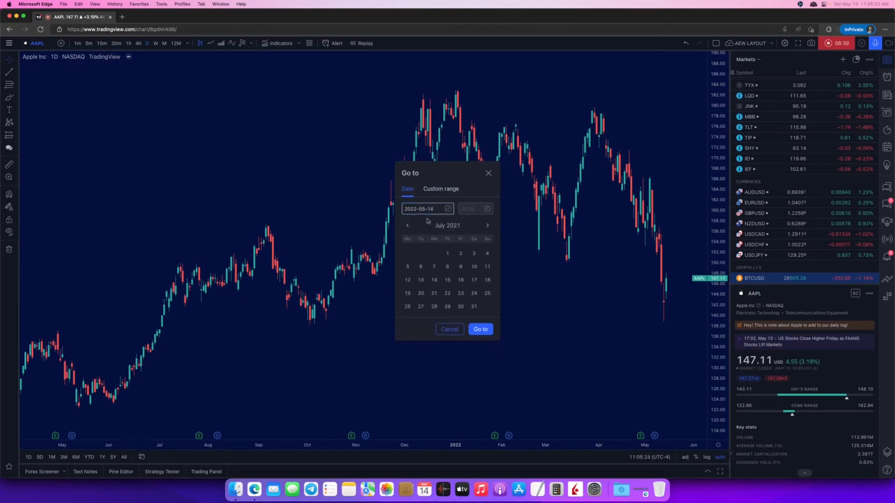
{"action": "left_click", "coordinate": [425, 208]}
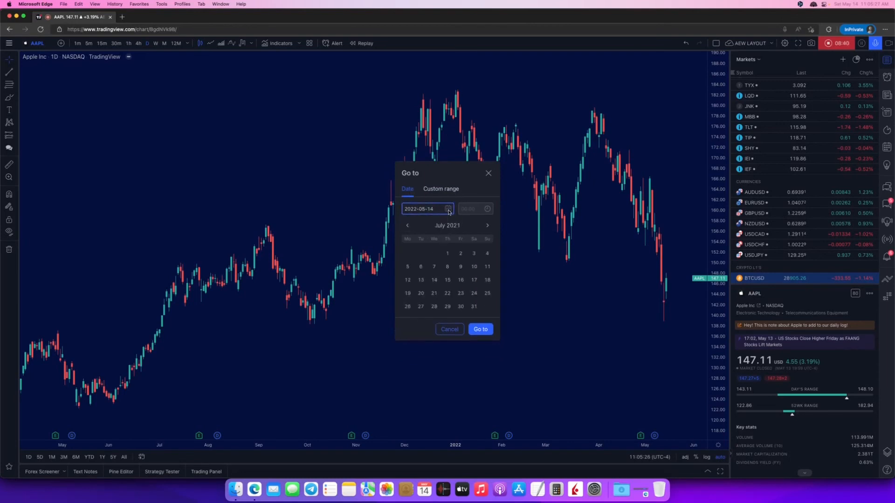
{"action": "left_click", "coordinate": [425, 208]}
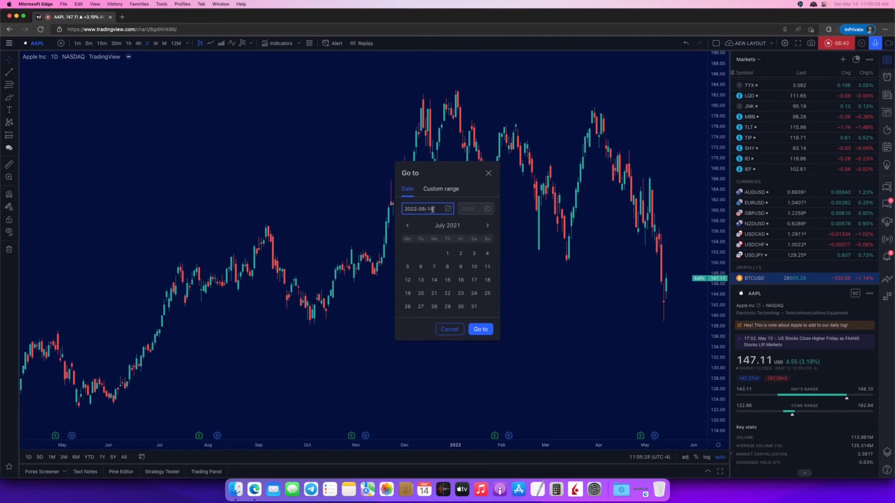
{"action": "type", "text": "2027-05-14"}
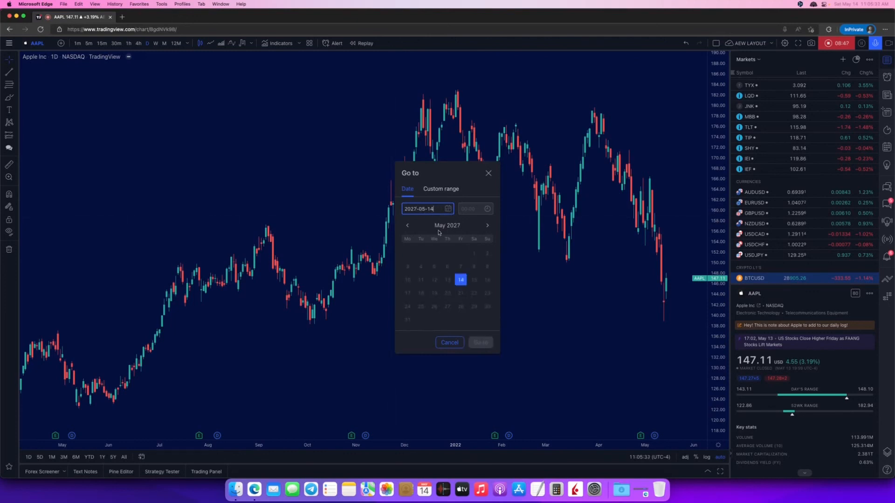
{"action": "left_click", "coordinate": [446, 307]}
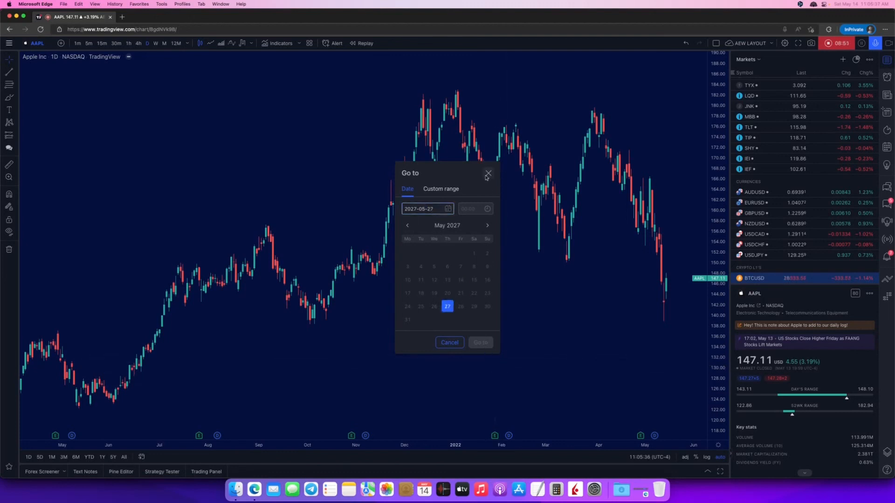
{"action": "left_click", "coordinate": [425, 208]}
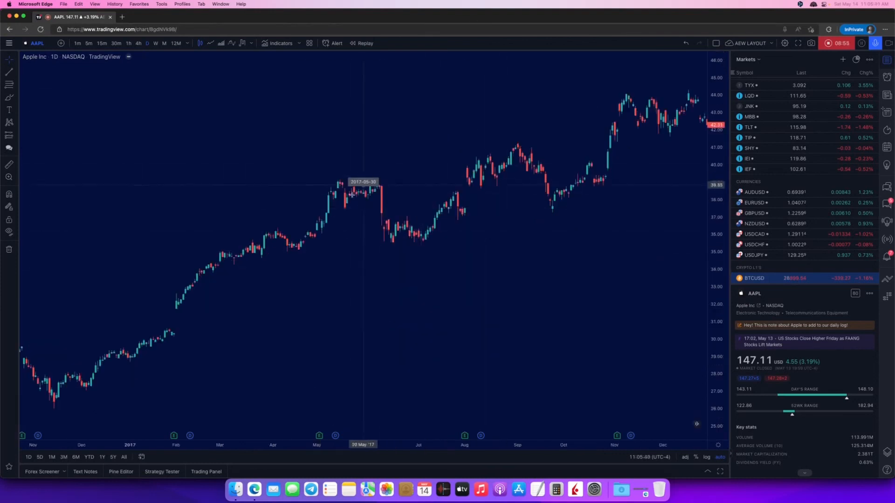
{"action": "mouse_move", "coordinate": [377, 289]}
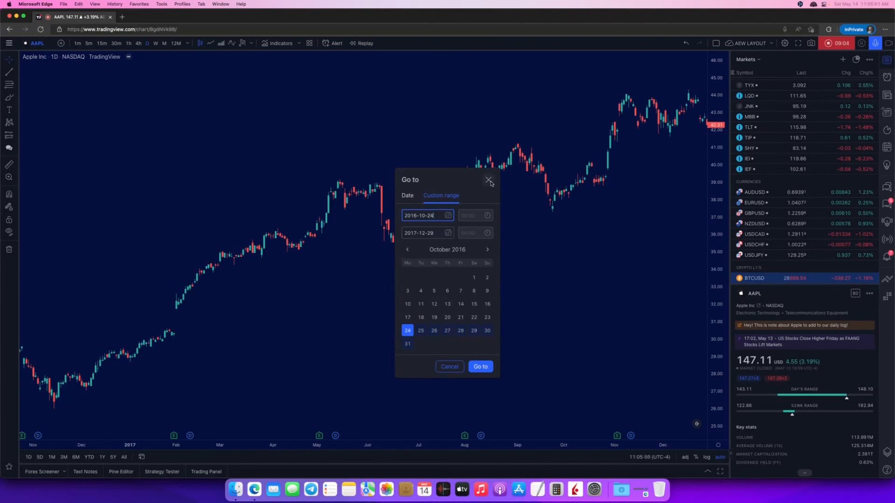
Reopen Go to, view the Custom range option and close the dialog
{"action": "left_click", "coordinate": [488, 180]}
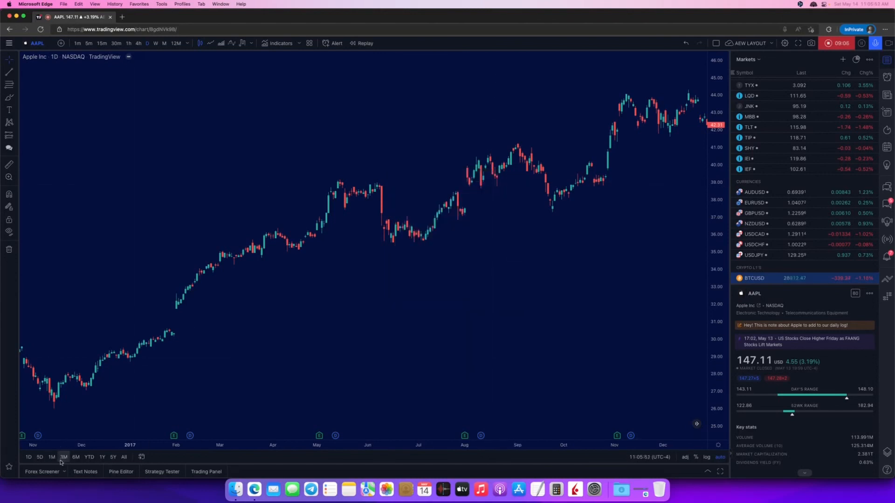